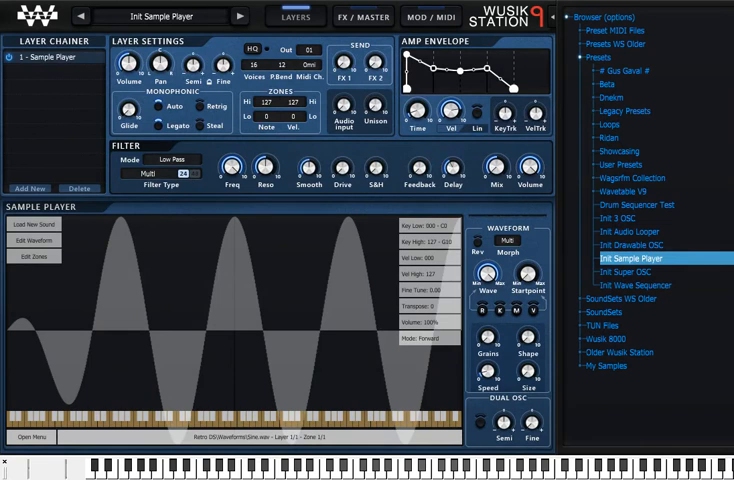
mouse_move(670, 290)
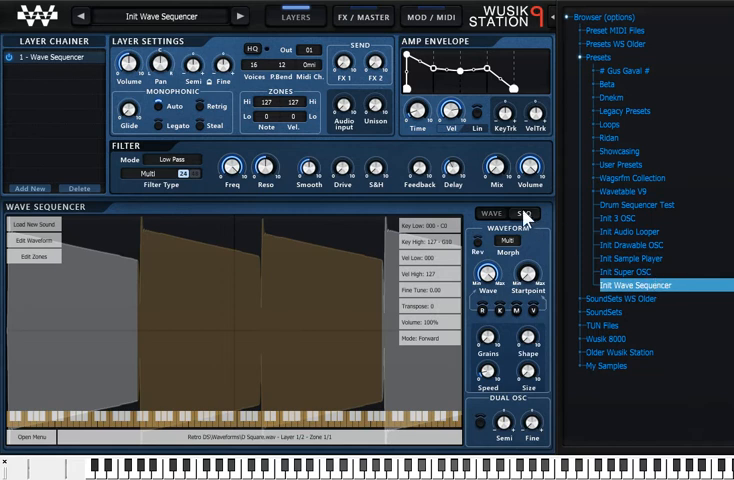
Step: Load the Drum Sequencer Test preset from the preset browser
left_click(527, 217)
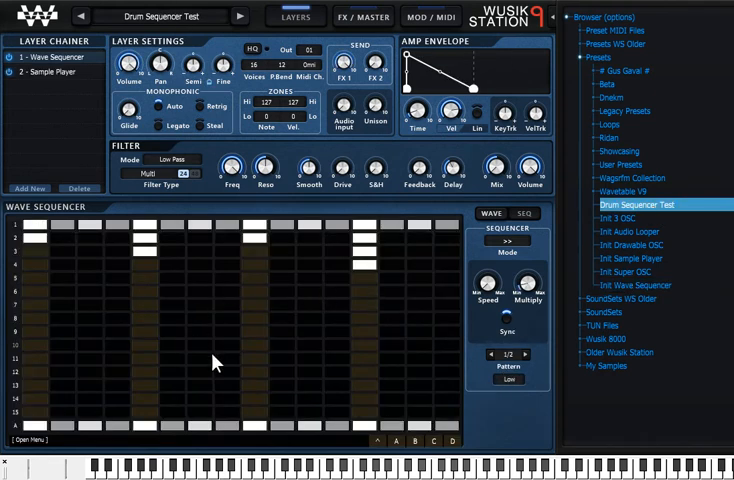
mouse_move(308, 328)
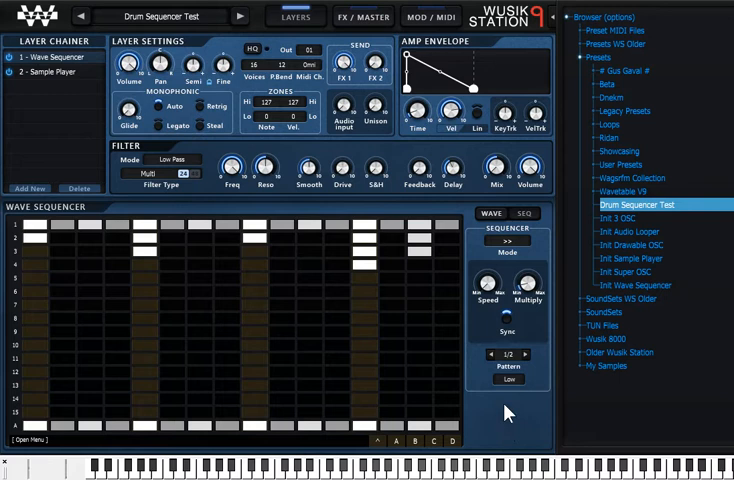
mouse_move(603, 360)
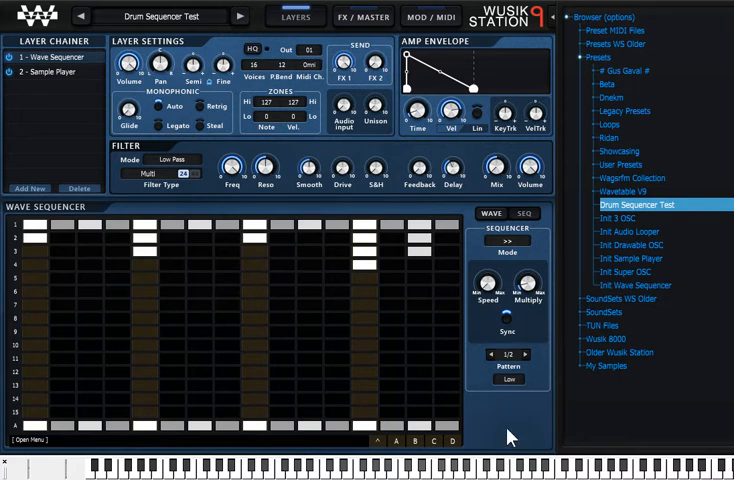
mouse_move(660, 248)
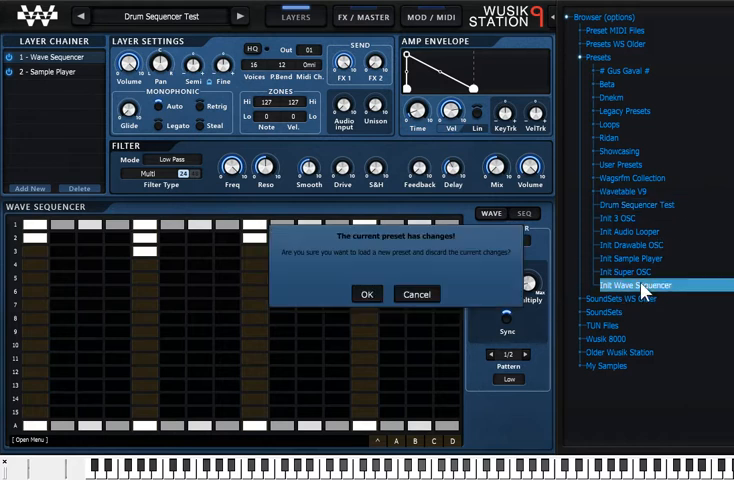
Step: Discard changes to load Init Wave Sequencer, then duplicate its current pattern
left_click(366, 294)
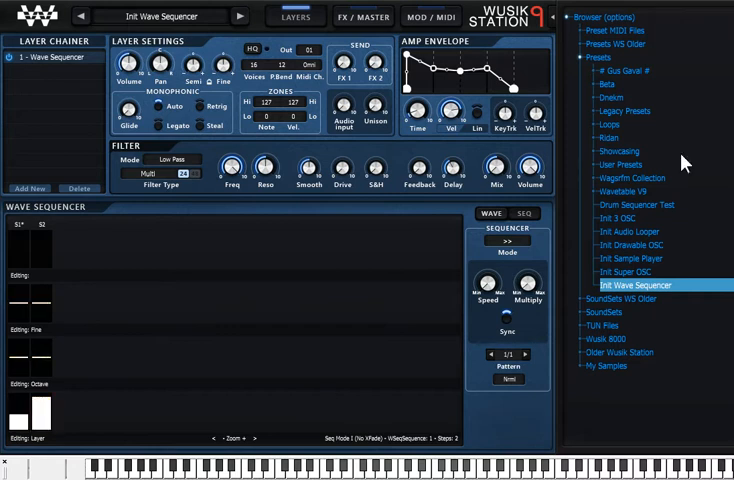
mouse_move(300, 344)
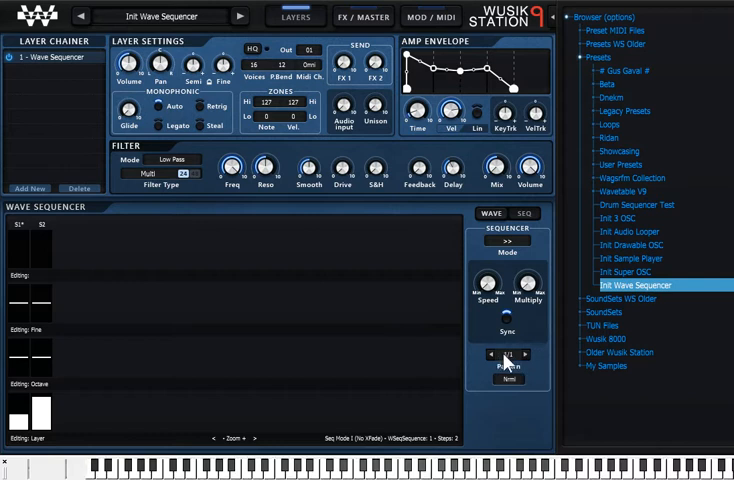
left_click(510, 355)
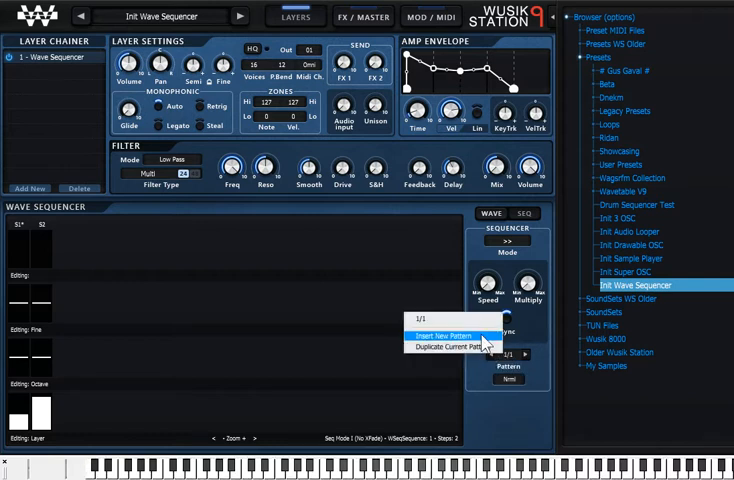
mouse_move(460, 347)
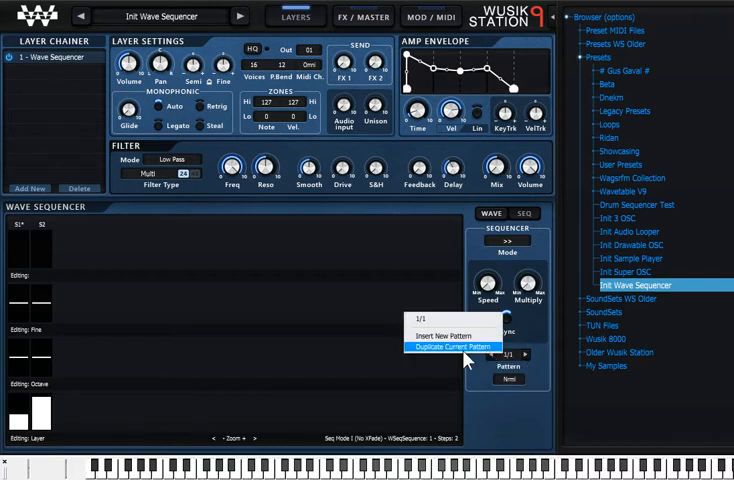
left_click(452, 347)
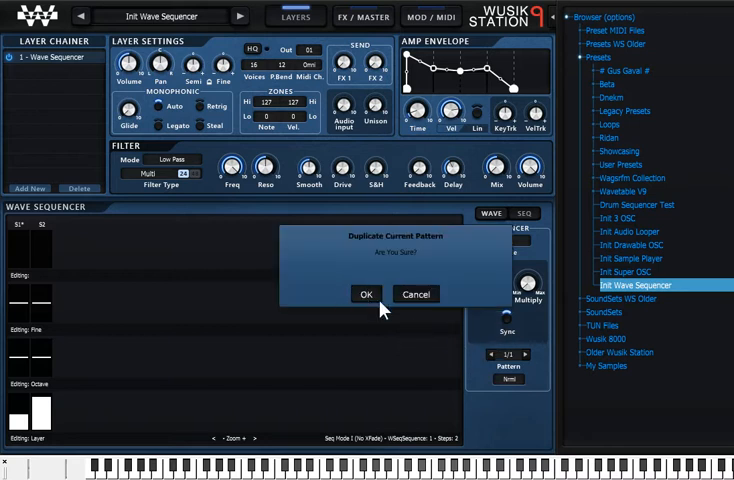
left_click(366, 294)
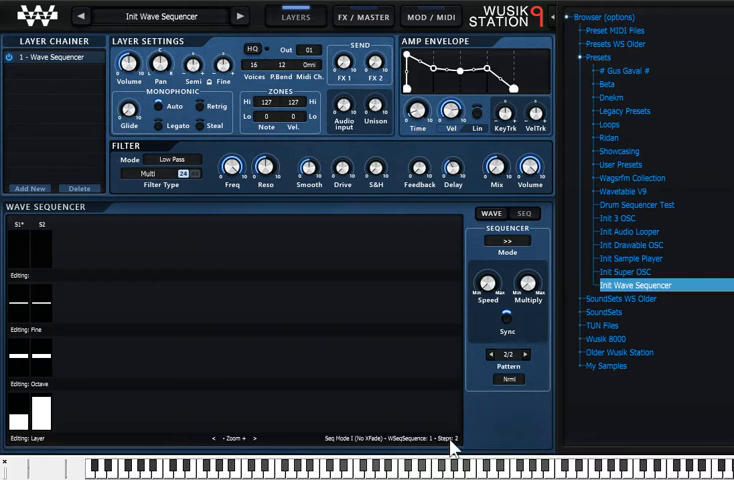
Step: Switch between the two patterns with the Pattern arrow
left_click(507, 355)
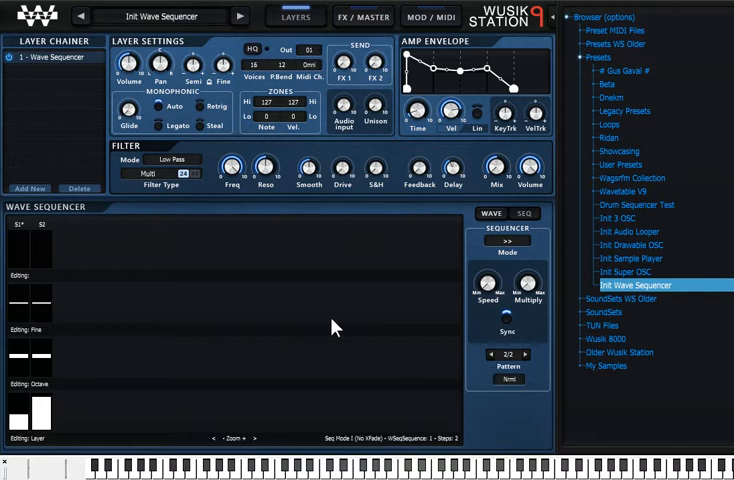
mouse_move(505, 361)
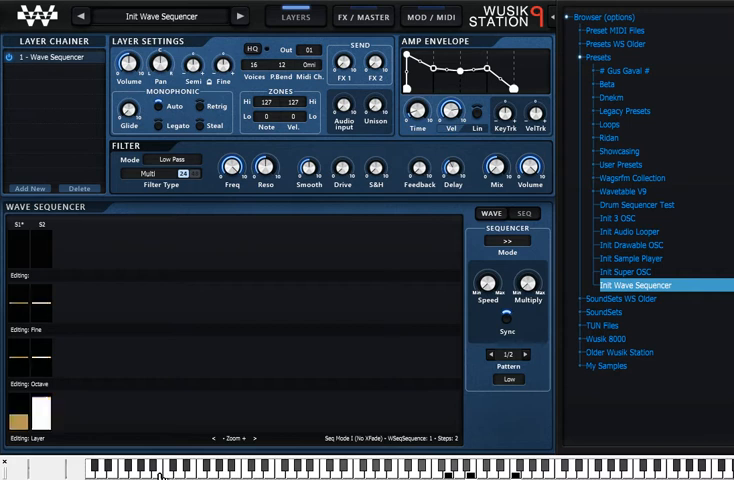
Step: Play low keys to flip between patterns 1 and 2, ending on 2/2
left_click(524, 356)
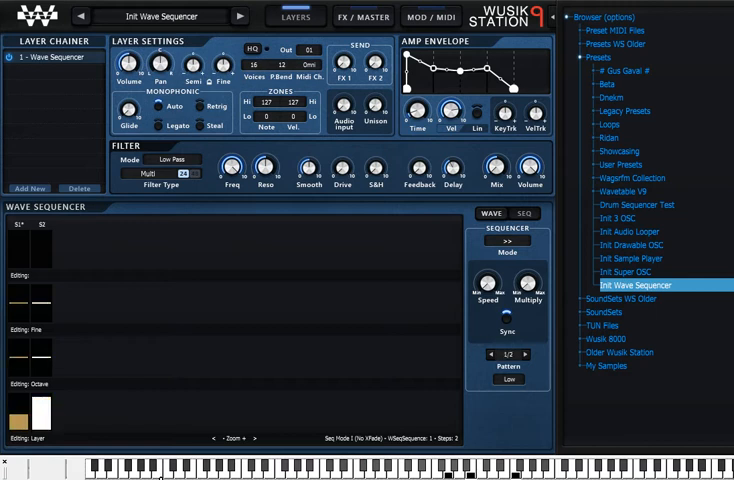
left_click(521, 355)
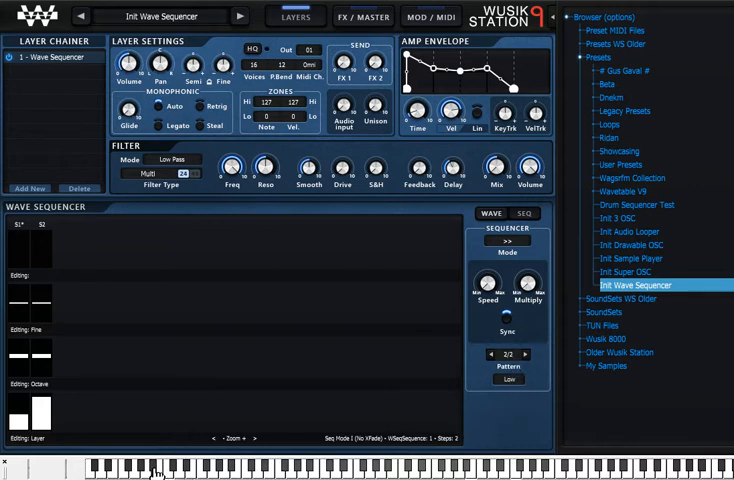
left_click(489, 355)
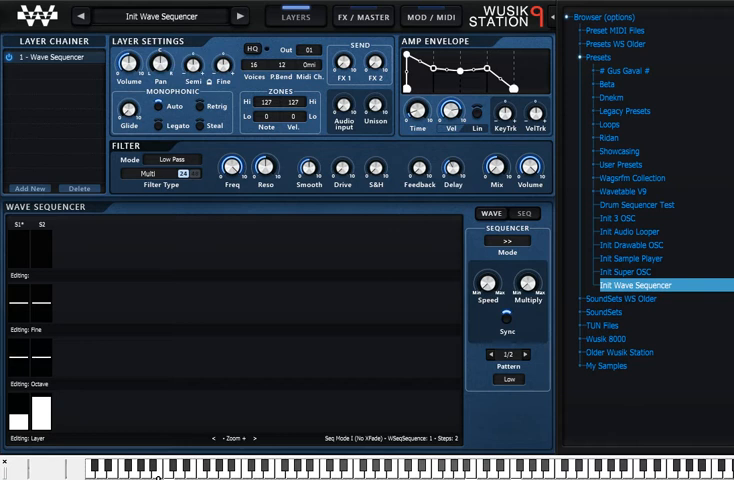
left_click(524, 355)
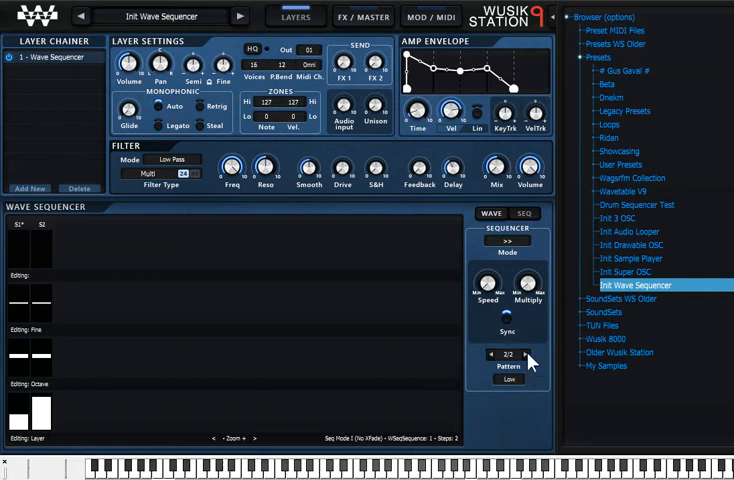
Step: Switch to the other pattern and set the pattern switching mode to Any
left_click(489, 356)
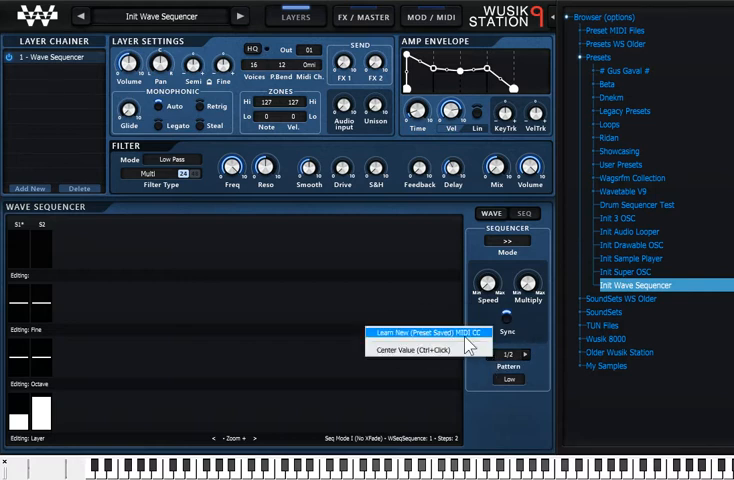
mouse_move(466, 344)
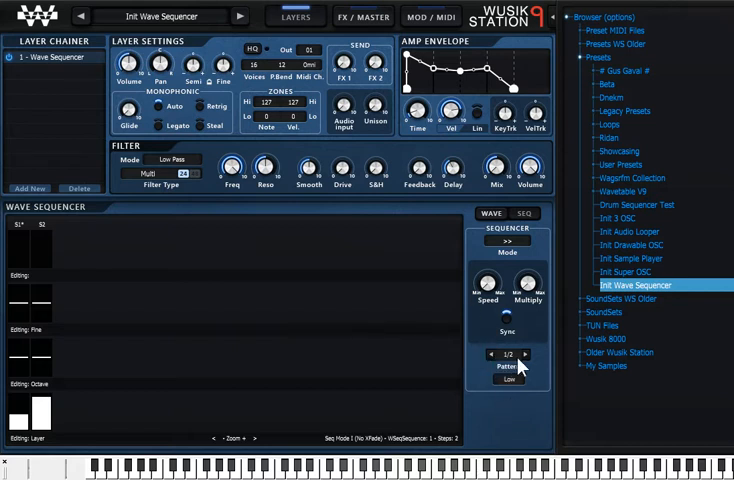
left_click(509, 379)
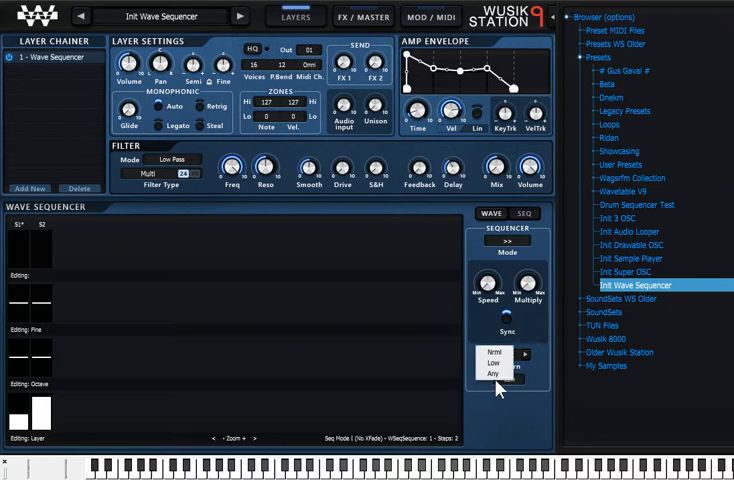
left_click(507, 378)
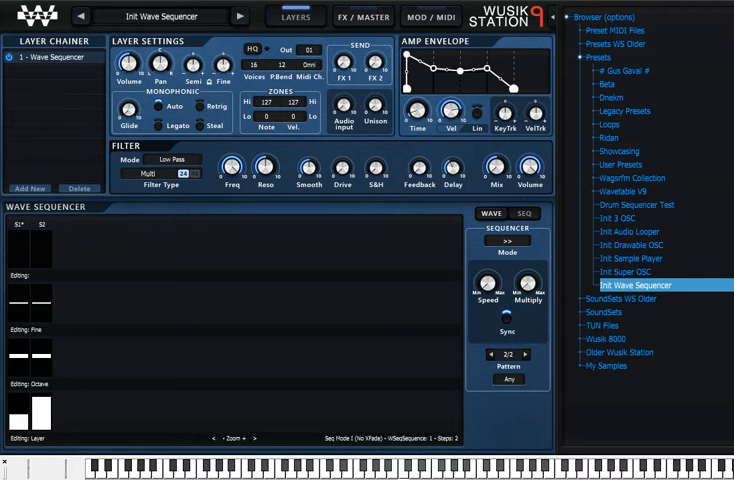
Step: Open Showcasing > V9.0.0 and load M Pattern WSeq Drums, discarding changes
left_click(498, 355)
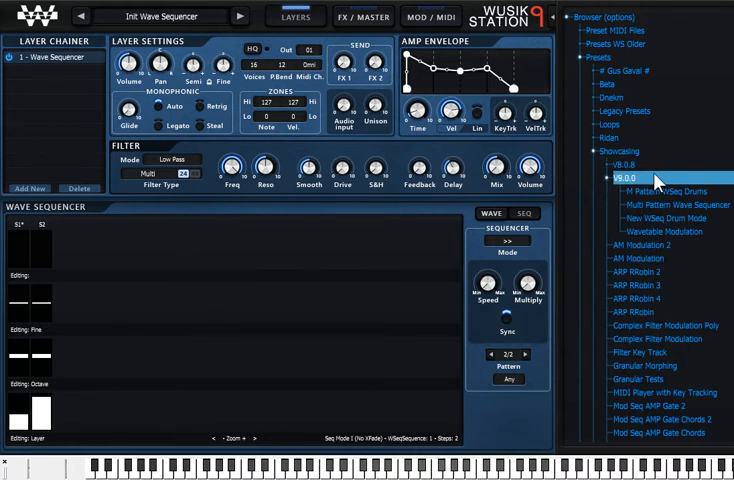
mouse_move(676, 262)
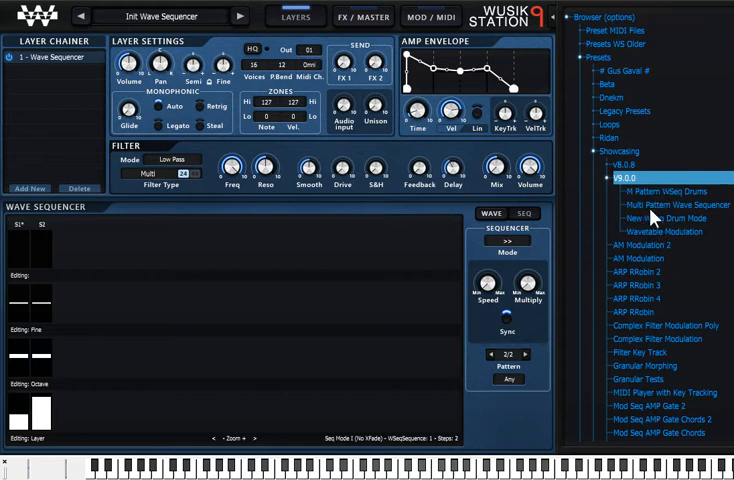
left_click(672, 206)
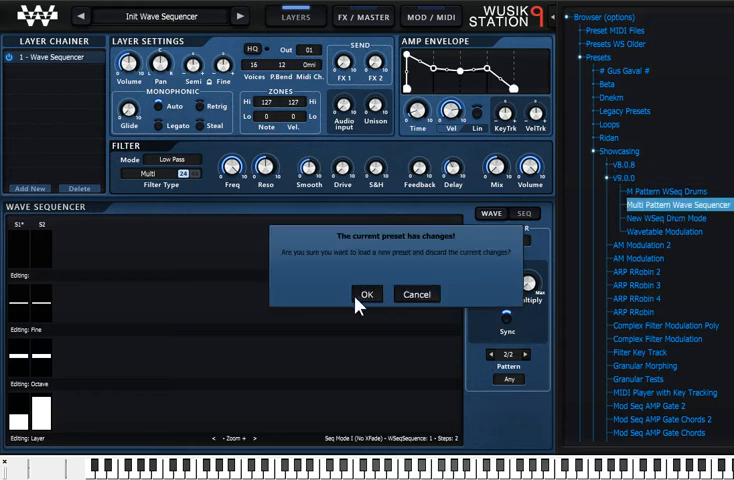
left_click(366, 294)
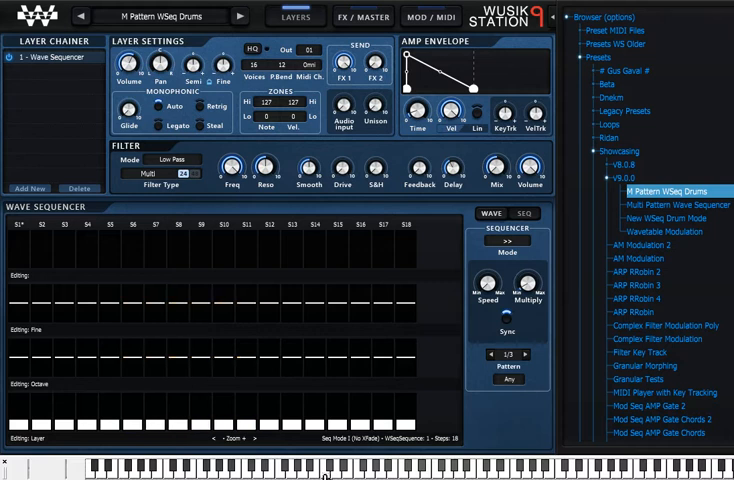
Step: Load New WSeq Drum Mode from the V9.0.0 showcase list
left_click(523, 355)
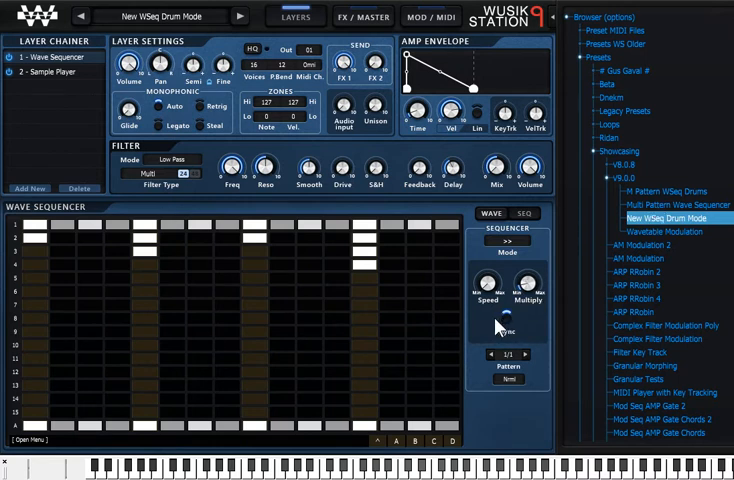
mouse_move(533, 378)
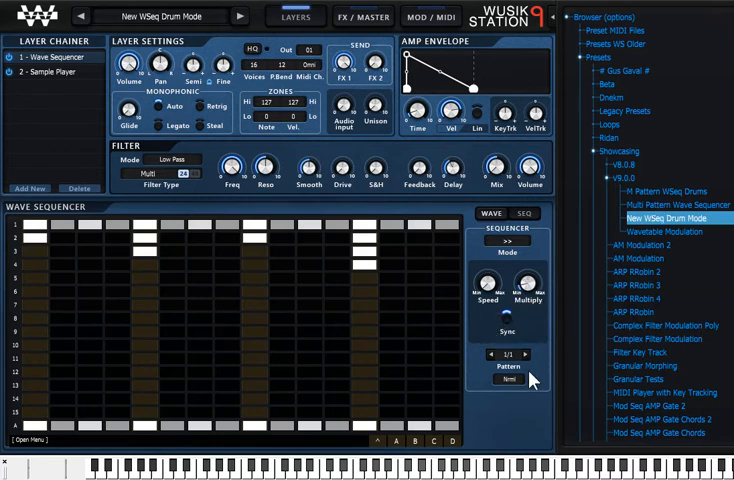
Step: Load Init Wave Sequencer, delete all its layers, and expand Drum Collection 1
scroll("down", 3)
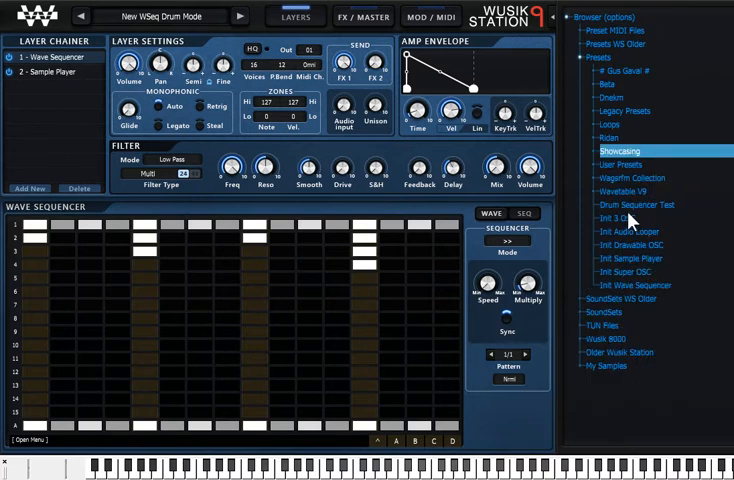
left_click(639, 285)
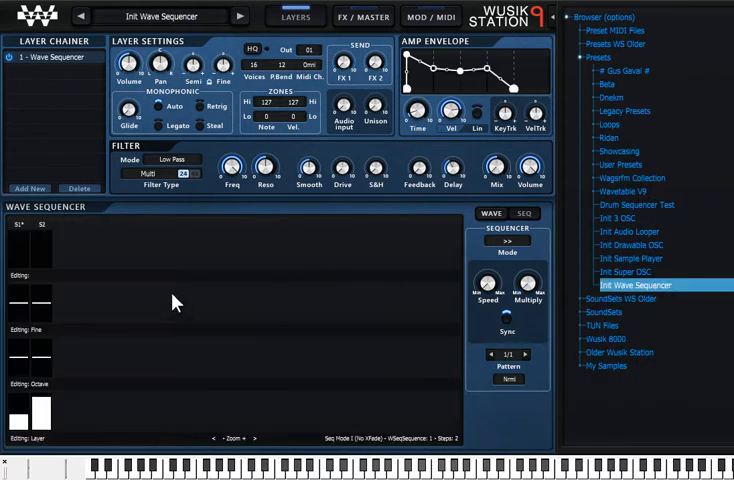
right_click(175, 300)
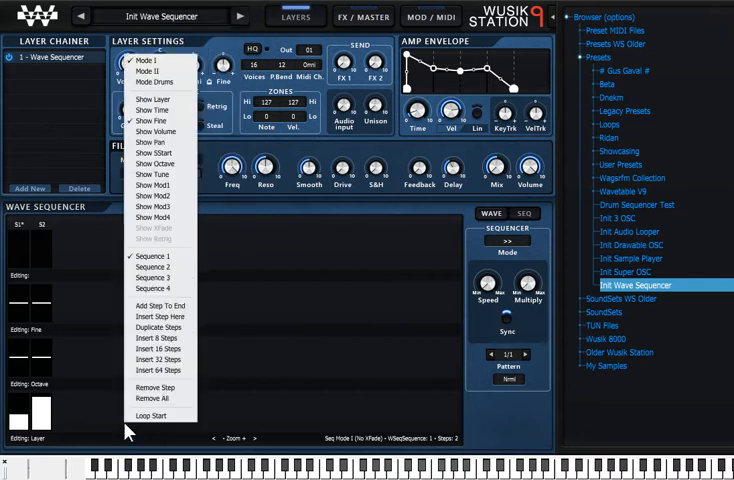
mouse_move(158, 78)
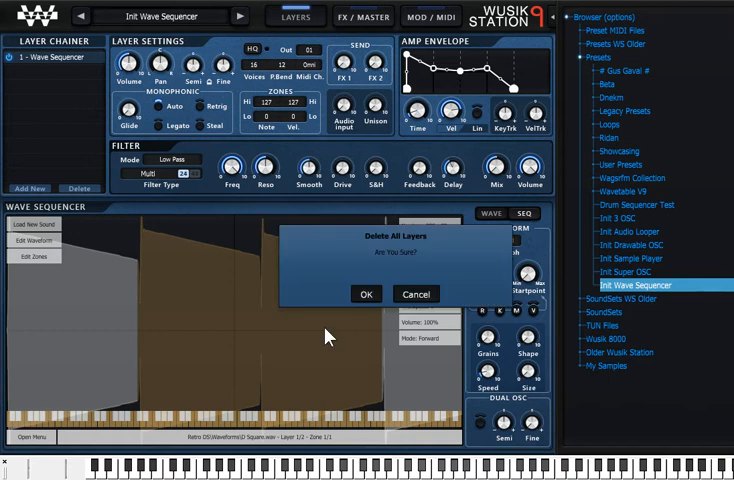
left_click(366, 294)
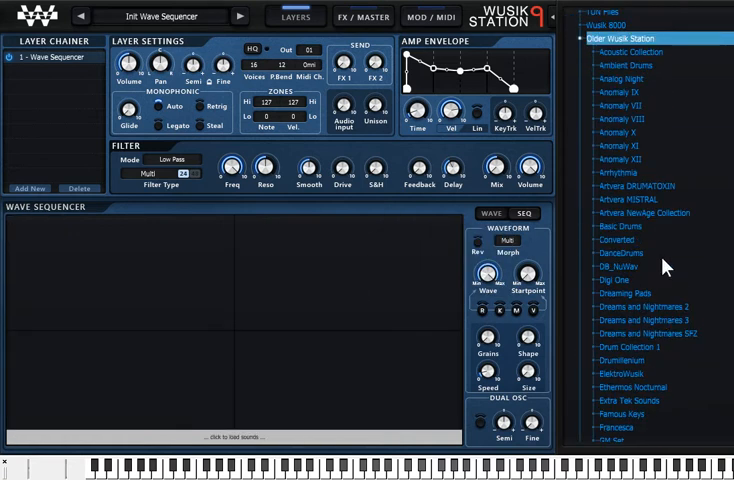
left_click(645, 347)
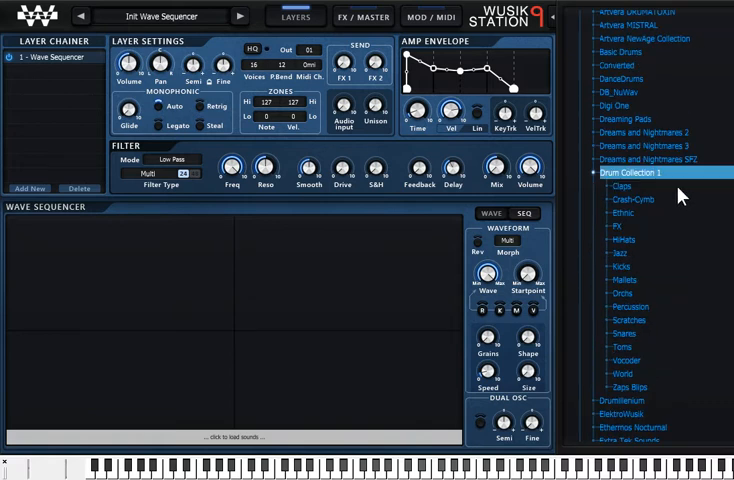
Step: Load the HiHats 3D (1).wav sample and return to the drum step grid
left_click(624, 240)
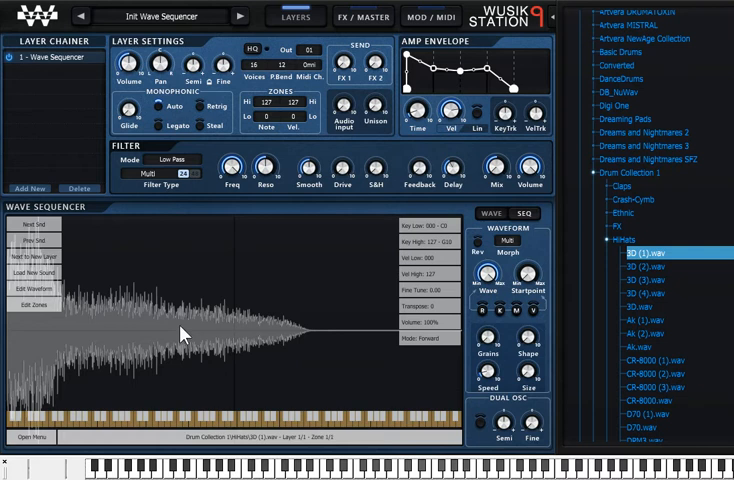
left_click(521, 213)
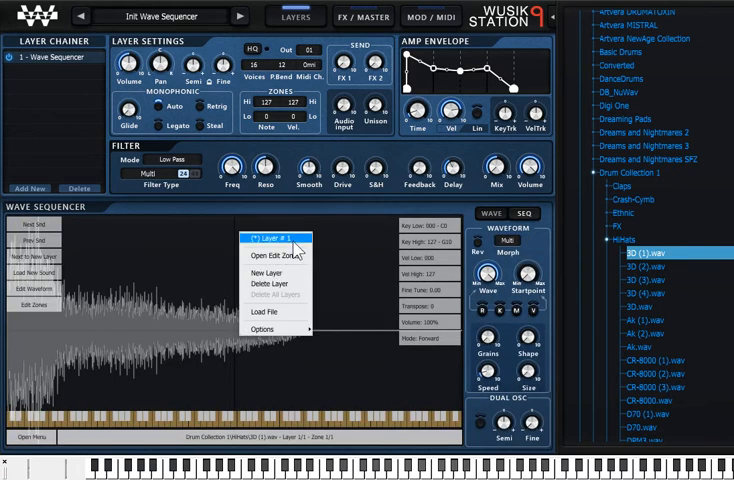
left_click(522, 212)
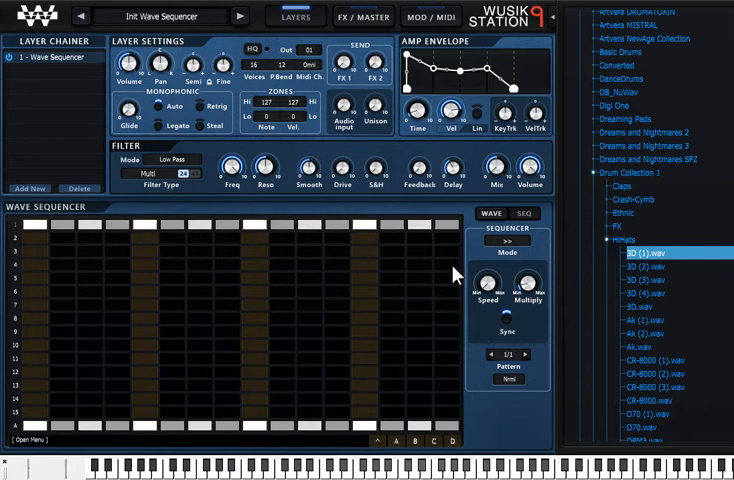
mouse_move(247, 207)
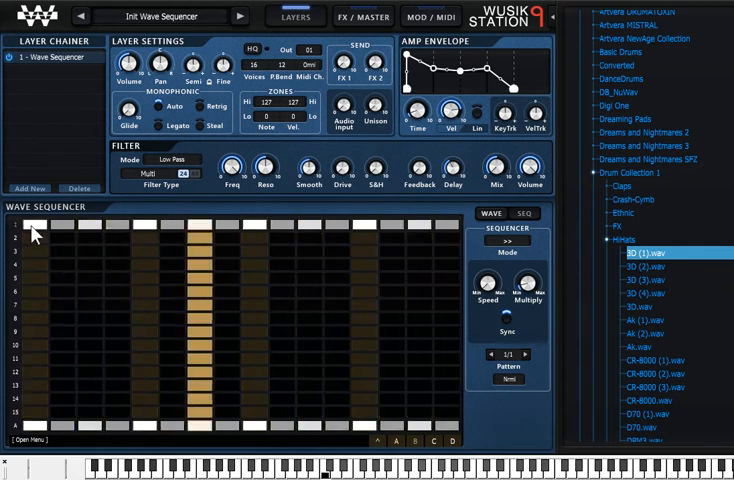
Step: Show the 3D (1).wav hi-hat waveform in the WAVE view
left_click(489, 213)
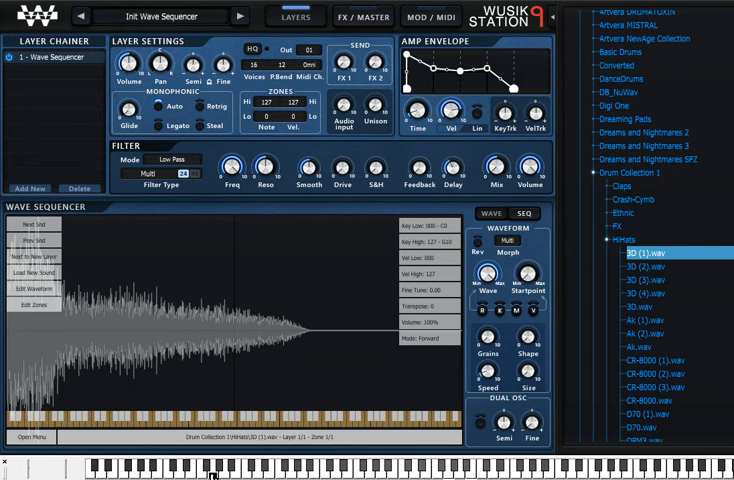
mouse_move(230, 312)
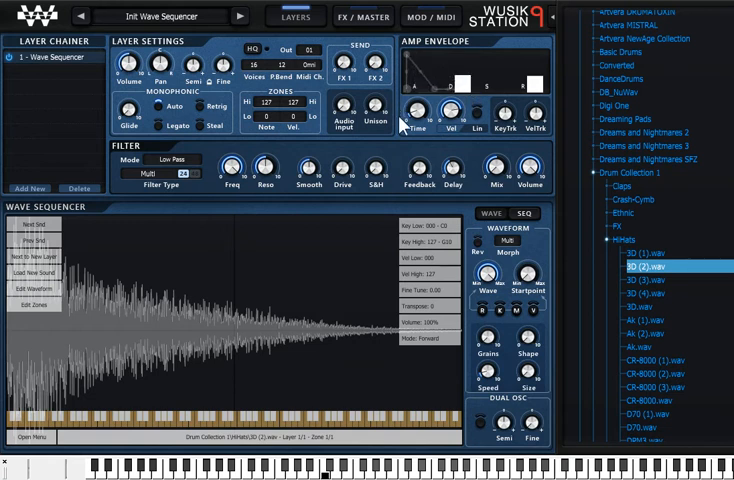
Step: Load the HiHats 3D (2).wav sample and show the drum grid with velocities 127, 80, 110, 78
left_click(523, 213)
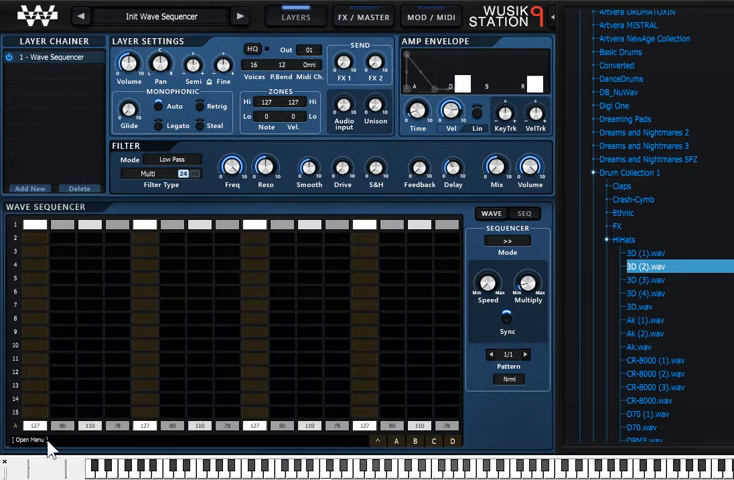
Step: Limit the hi-hat drum pattern to 1 Variation from the drum mode menu
left_click(28, 438)
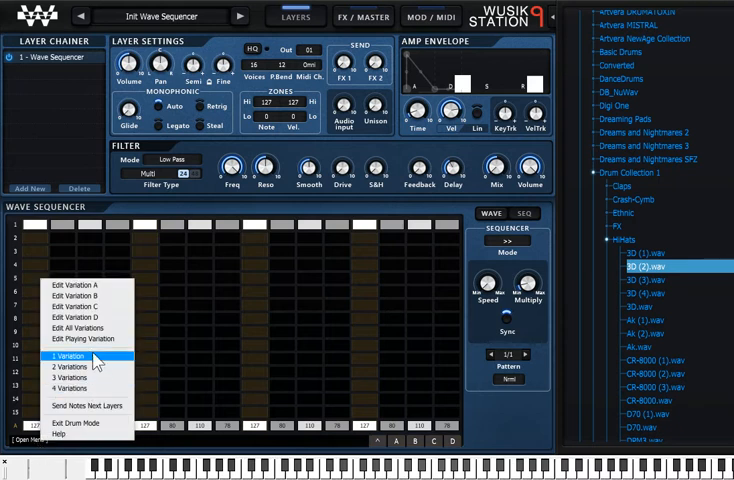
left_click(65, 357)
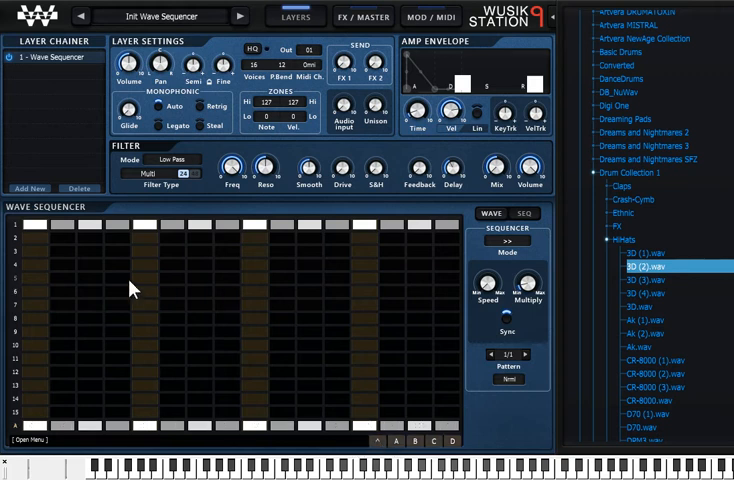
mouse_move(381, 389)
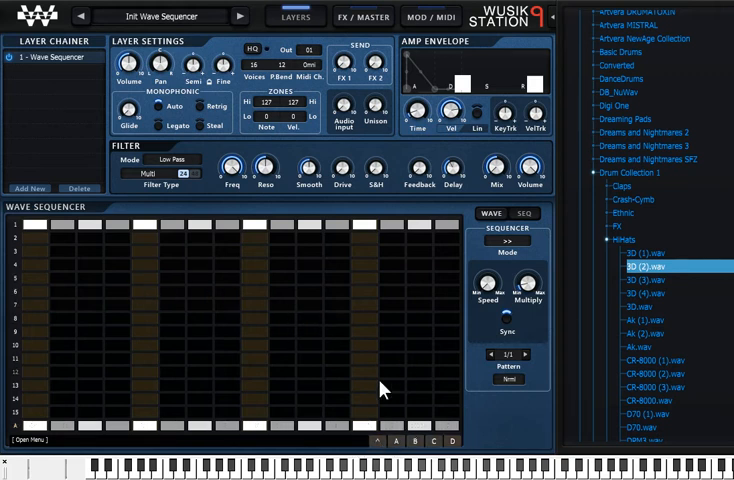
mouse_move(515, 275)
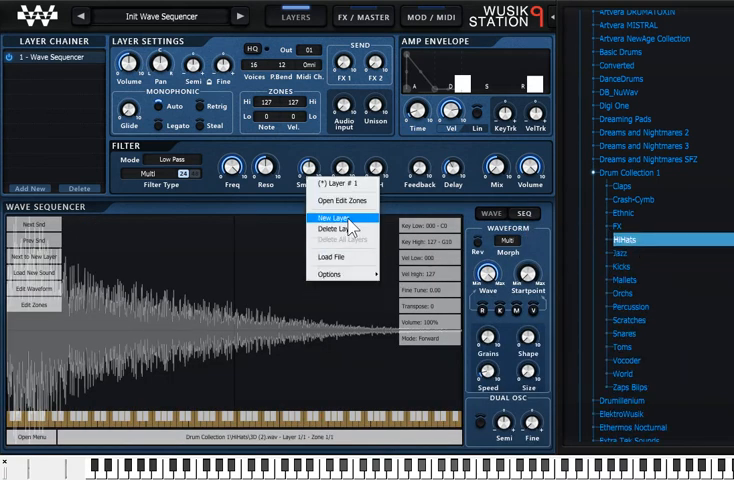
Step: Add a new layer holding the Kicks 3D (0).wav sample, then reselect Layer # 1
left_click(332, 257)
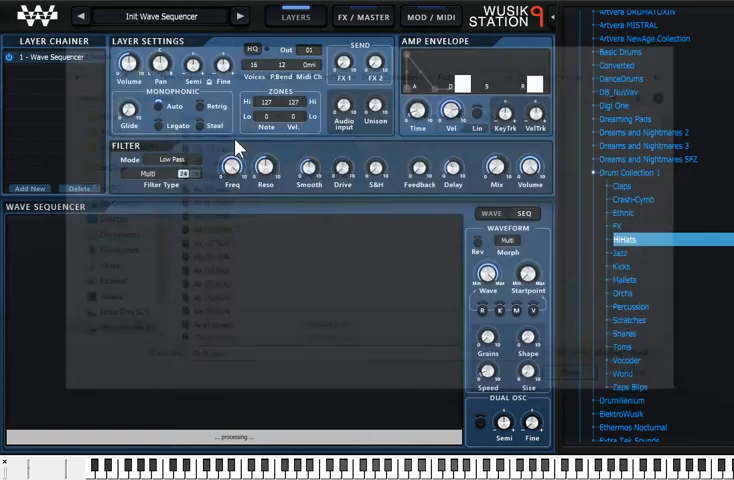
left_click(622, 240)
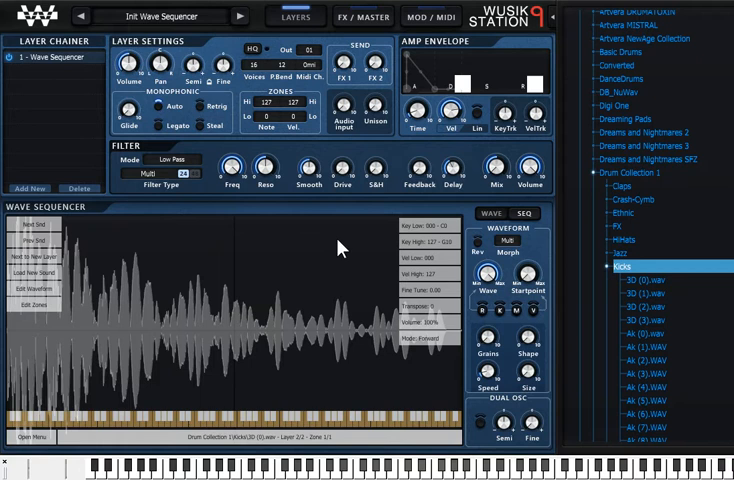
right_click(340, 250)
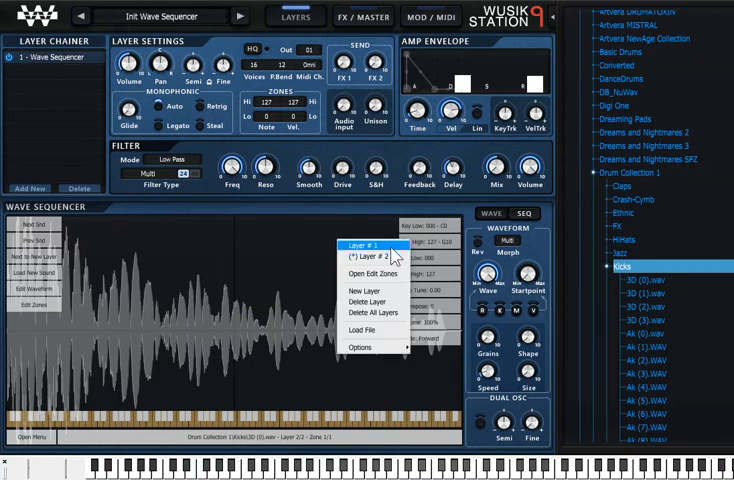
left_click(523, 212)
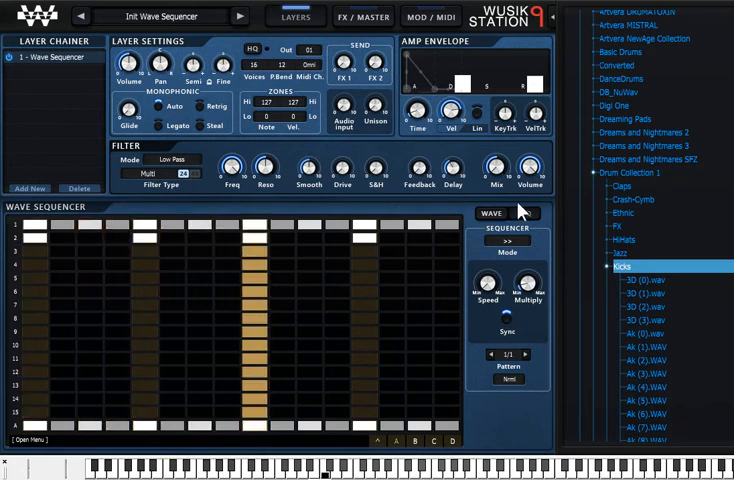
Step: Load 3D (2) hi-hat and 3D (0) kick, audition them, and show the drum grid
left_click(649, 292)
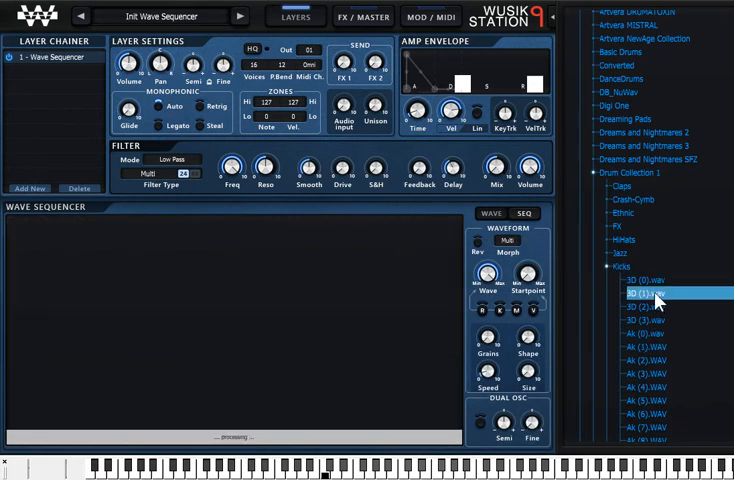
left_click(631, 322)
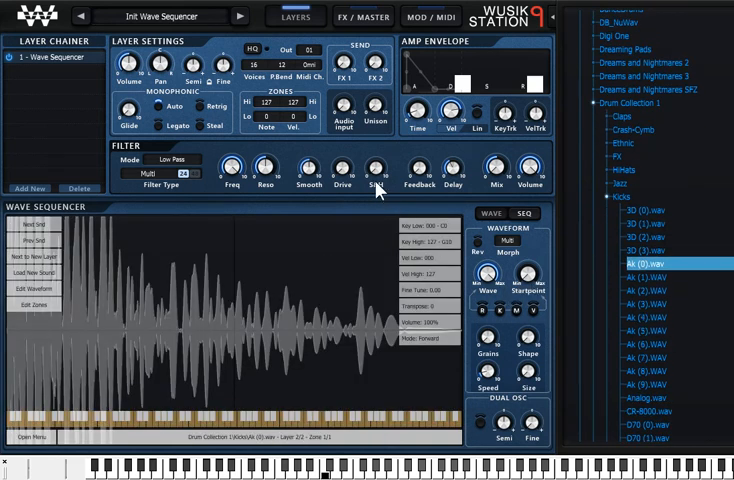
left_click(521, 213)
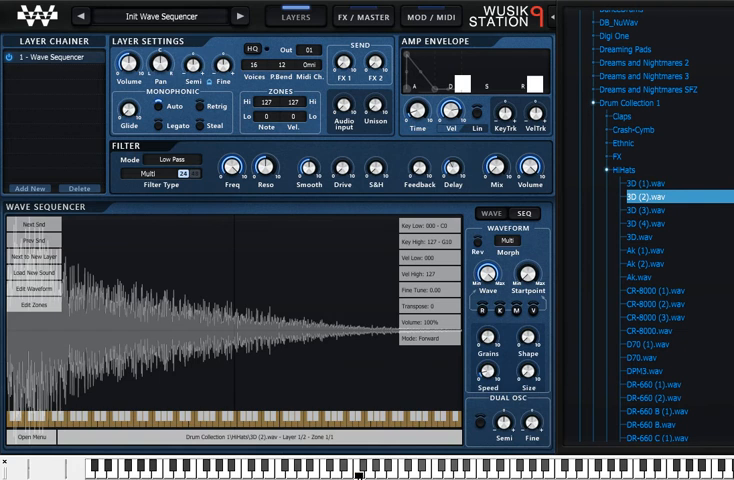
left_click(651, 212)
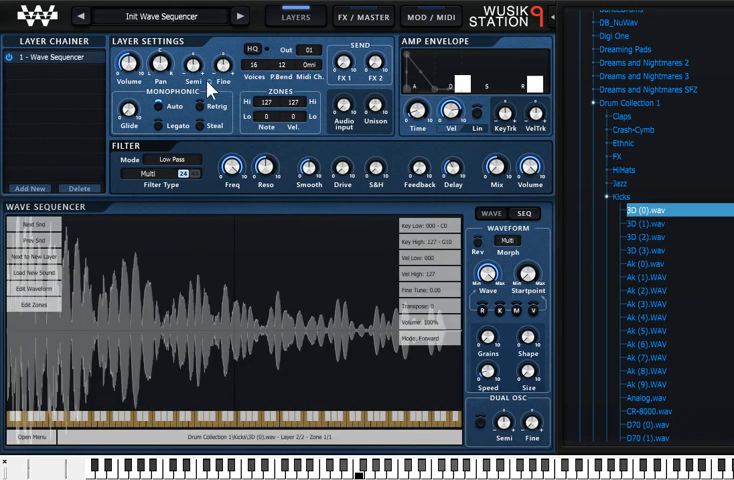
left_click(521, 213)
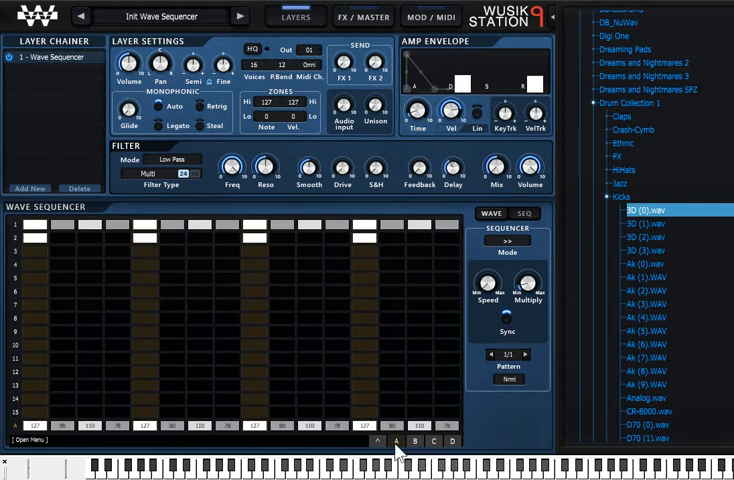
mouse_move(393, 443)
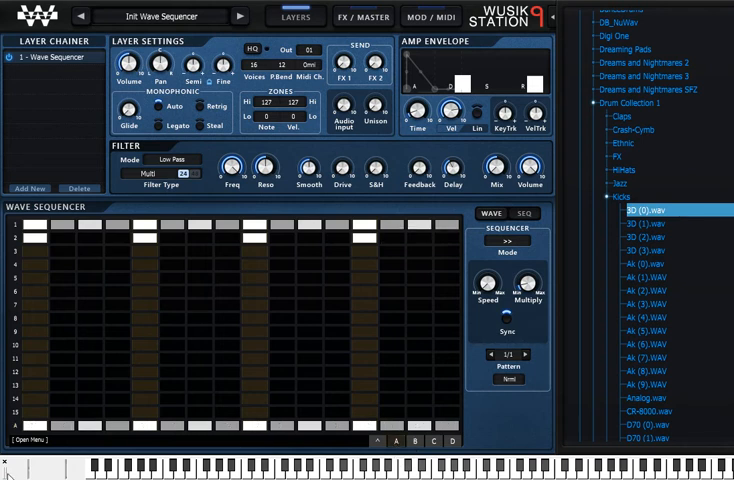
Step: Toggle a test step on and off, then subdivide steps 13–16 in drum rows 1 and 2
left_click(30, 437)
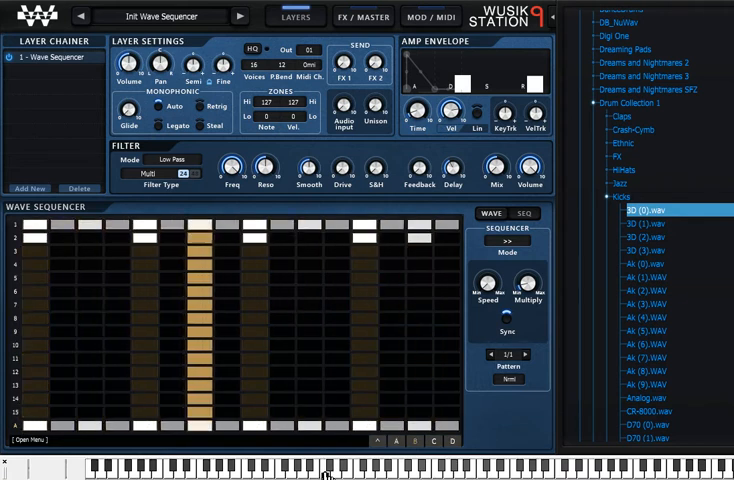
left_click(410, 240)
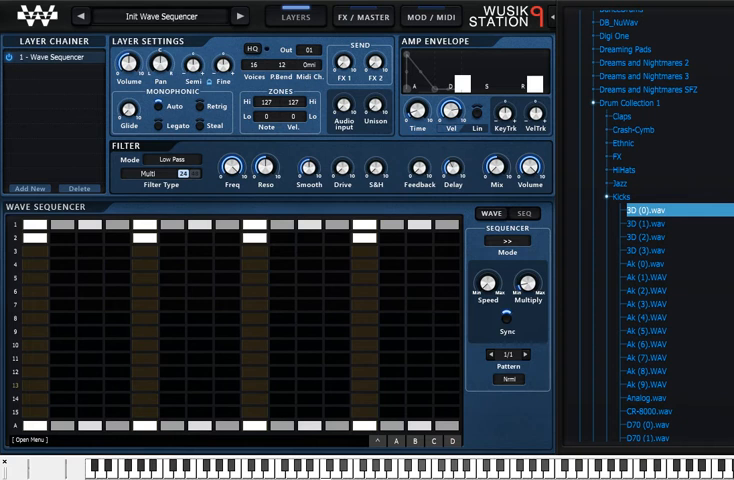
left_click(378, 440)
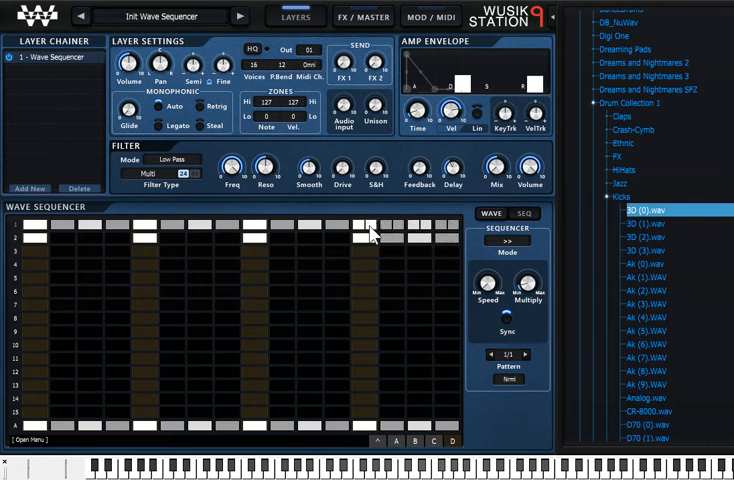
Step: Toggle the first sub-step of drum row one off and back on
left_click(357, 230)
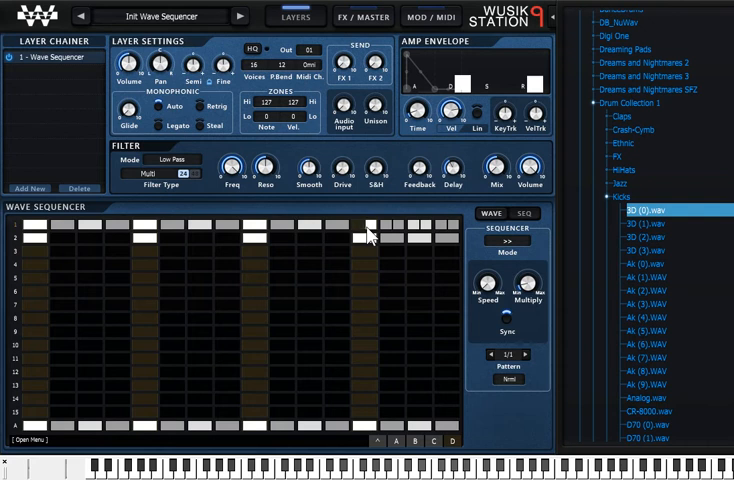
left_click(356, 235)
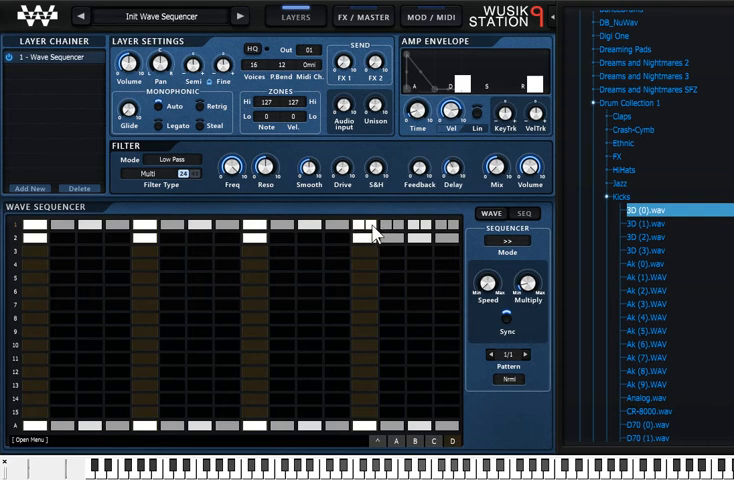
mouse_move(371, 235)
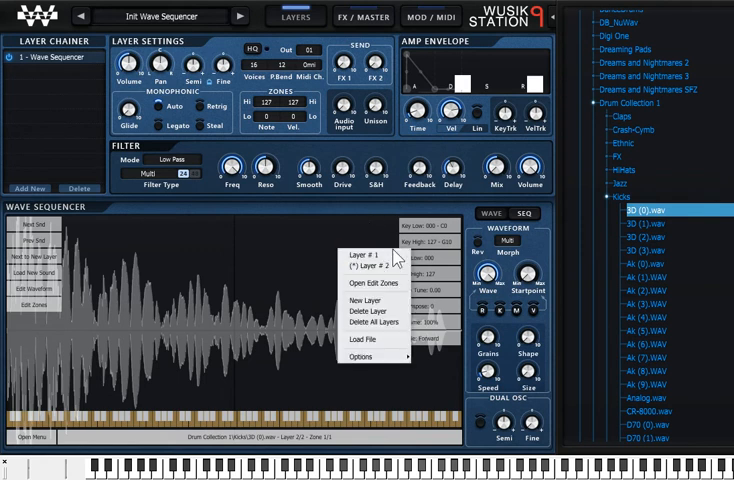
Step: Dismiss the layer options menu and return to the drum step grid
left_click(527, 213)
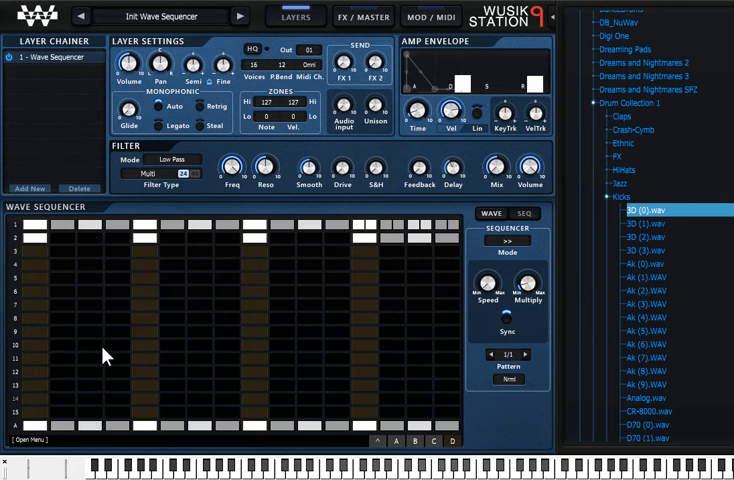
mouse_move(97, 280)
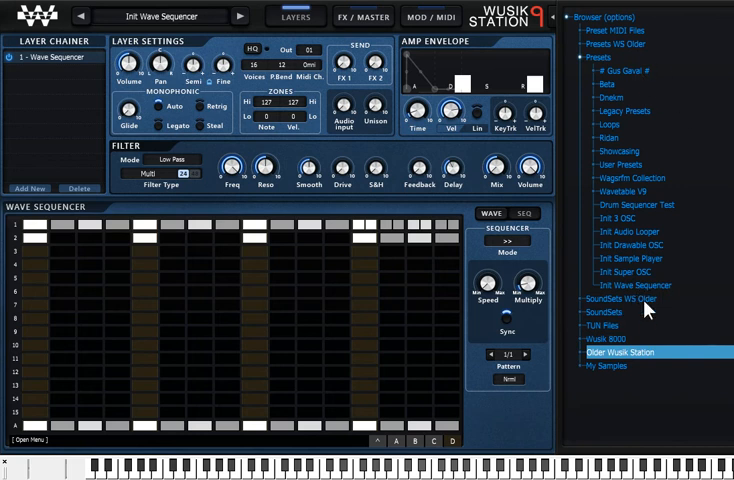
Step: Load Init Wave Sequencer, discarding the drum pattern changes, and view its square-wave sample
left_click(602, 312)
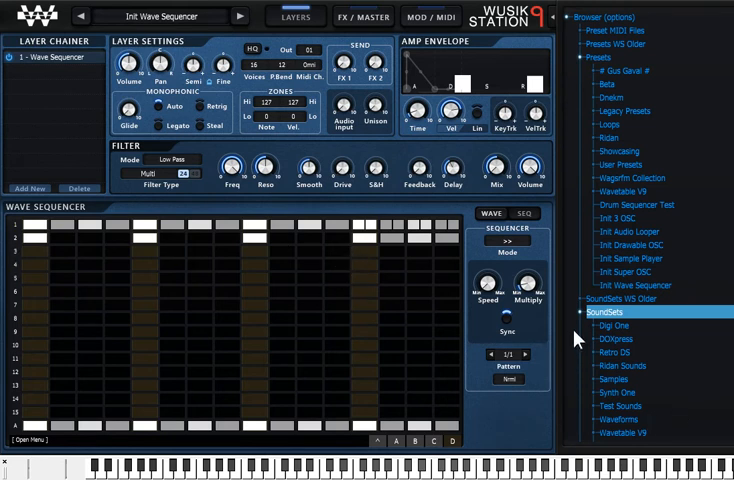
scroll("down", 3)
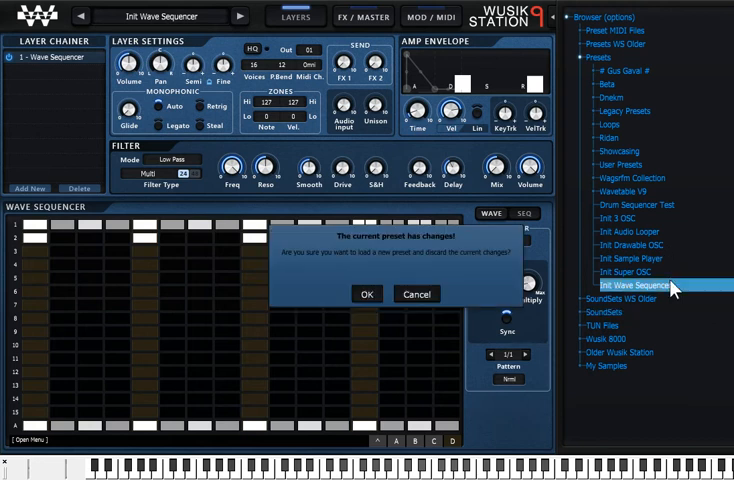
left_click(367, 294)
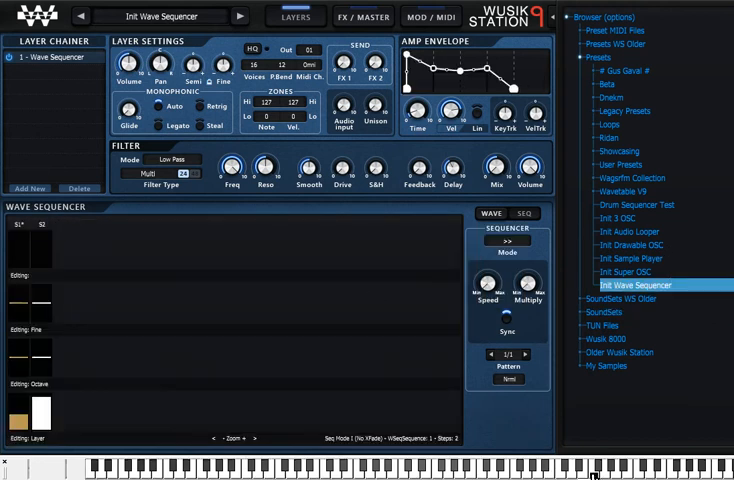
left_click(493, 213)
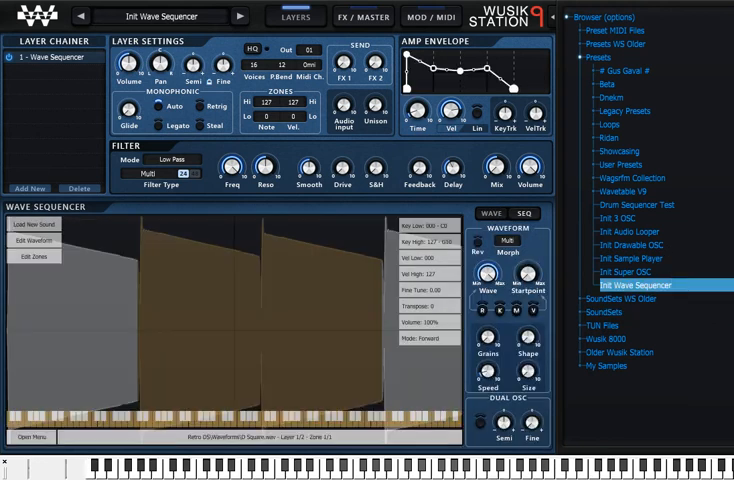
mouse_move(650, 265)
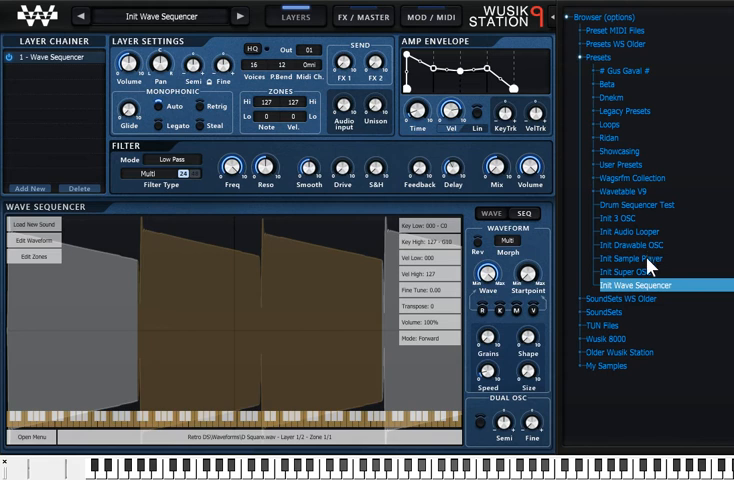
Step: Load Init Sample Player, convert layer 1 to a Wave Sequencer, and confirm clearing its sequence
left_click(627, 258)
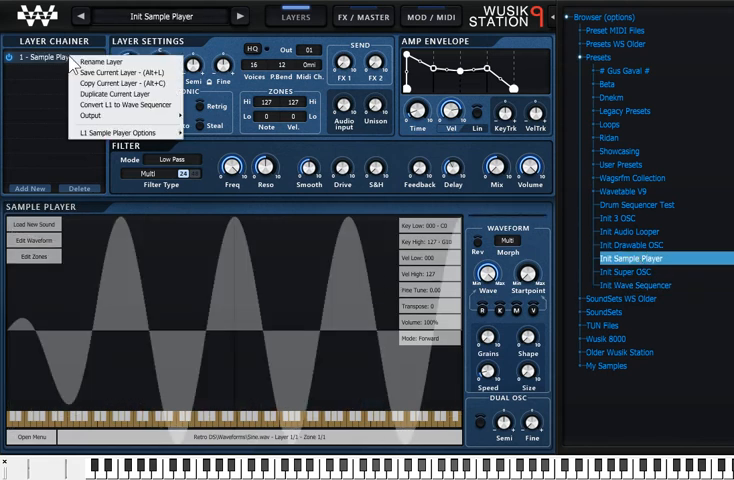
mouse_move(388, 249)
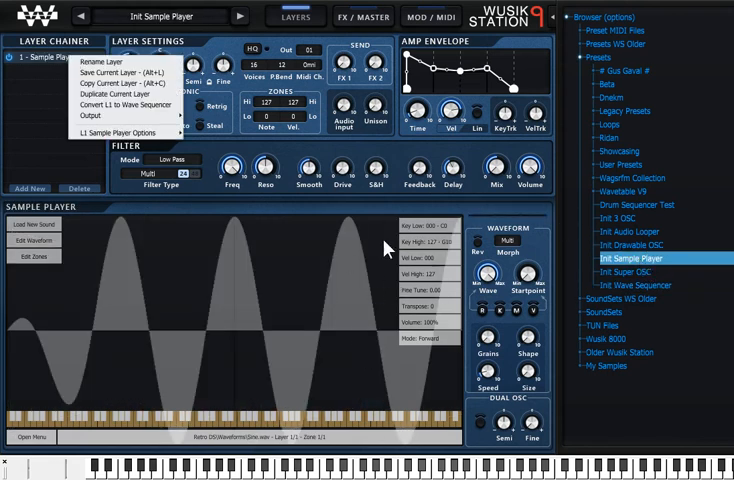
mouse_move(128, 105)
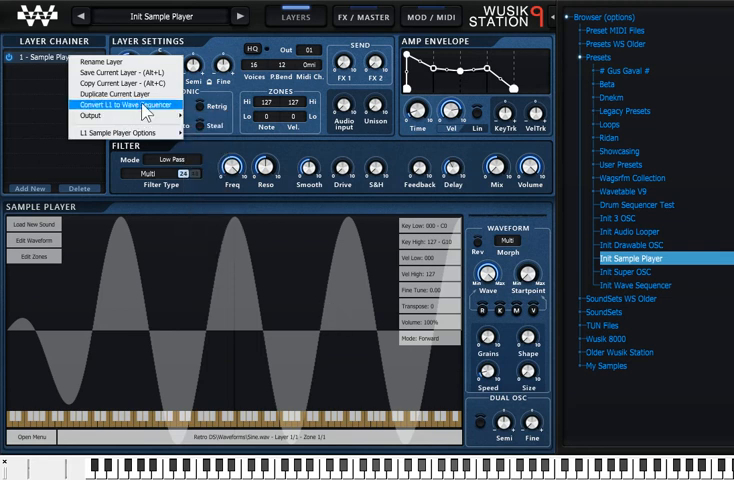
left_click(137, 105)
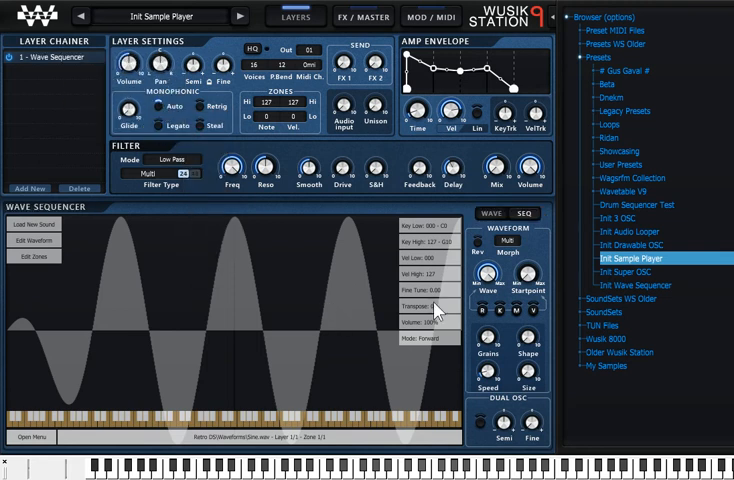
left_click(524, 212)
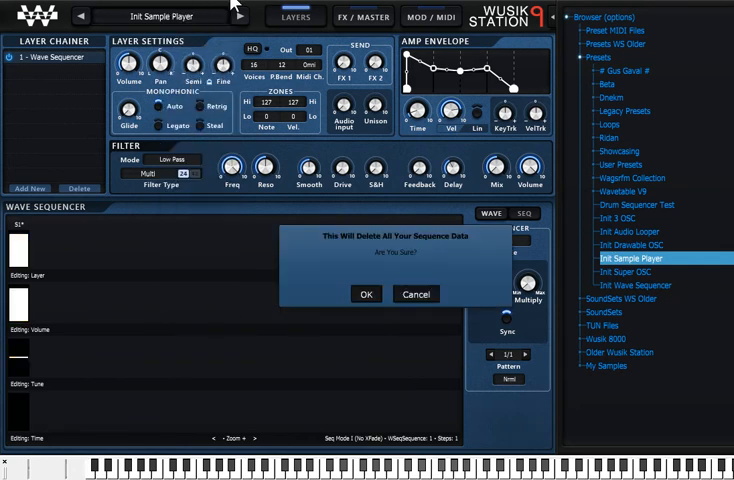
left_click(366, 294)
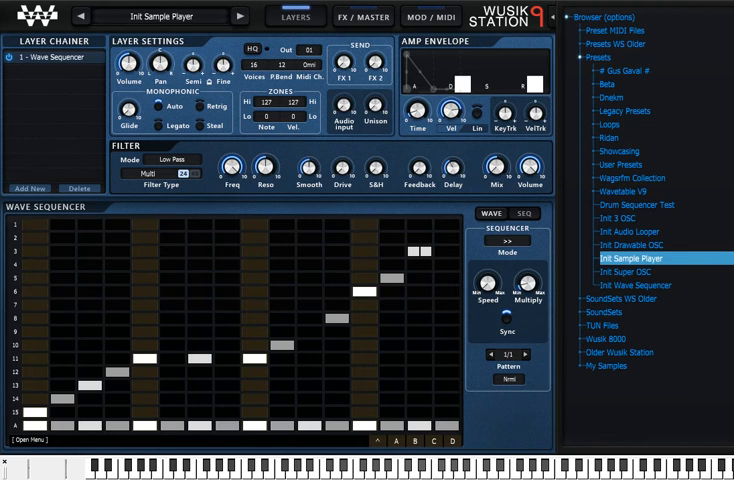
Step: Reload the Drum Sequencer Test preset with its two-pattern drum grid
left_click(640, 204)
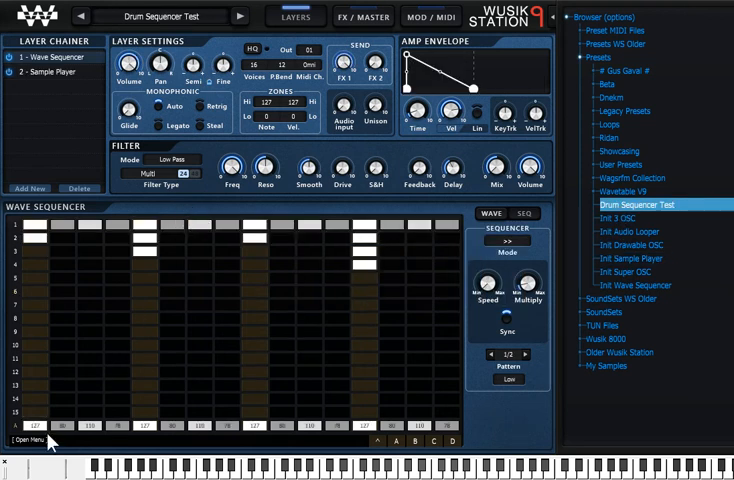
Step: Check the clap Sample Player layer, then show the FX/MASTER page with its reverb and delay sends
left_click(28, 440)
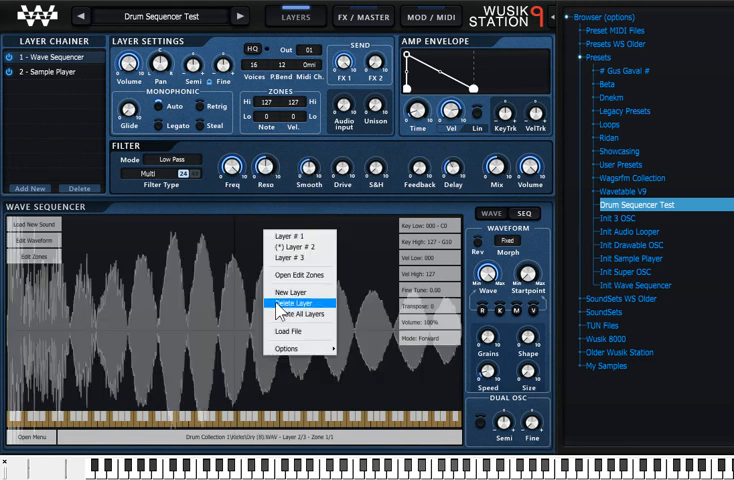
left_click(297, 300)
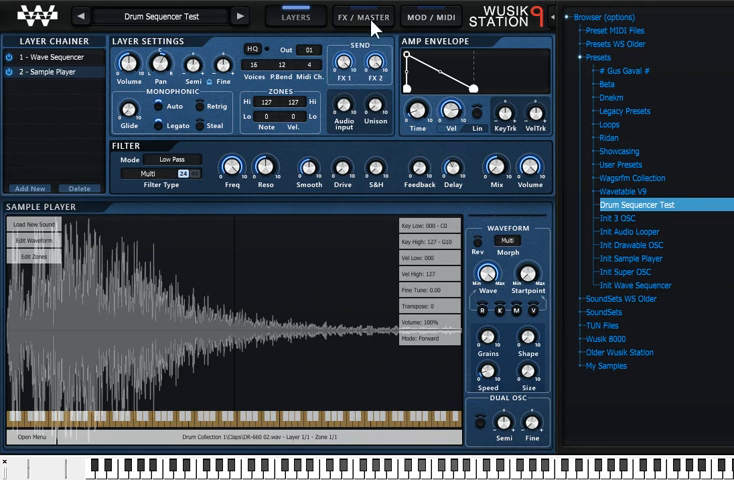
left_click(361, 16)
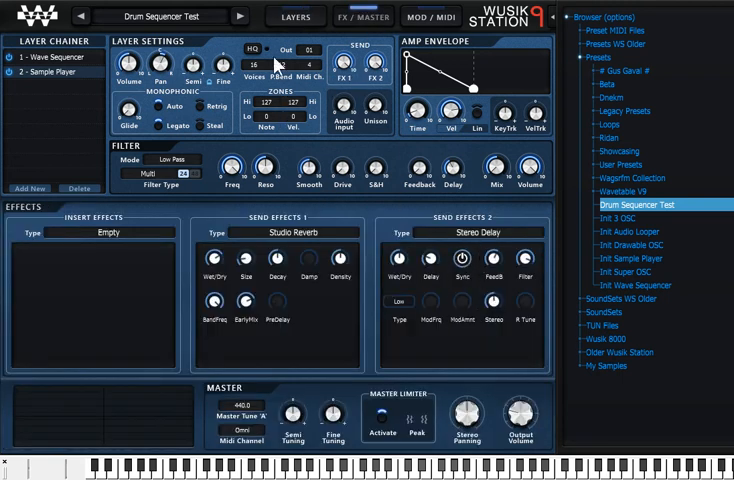
Step: Reselect 1 - Wave Sequencer, show its SEQ drum grid, and add step-15 hits on rows 2 and 3
left_click(55, 70)
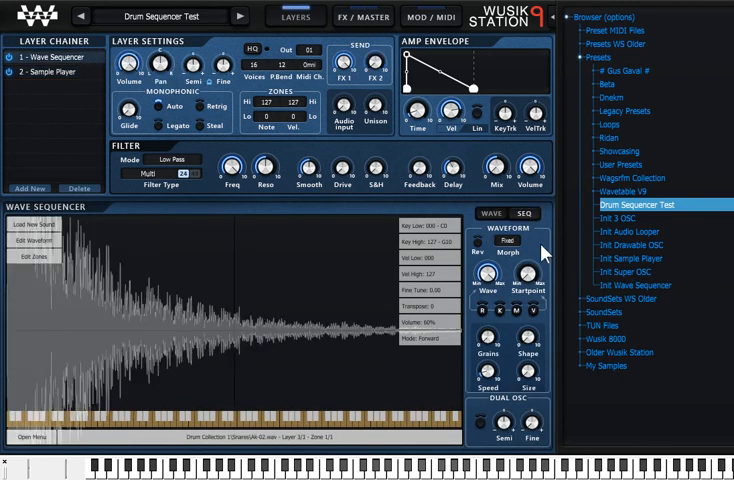
left_click(523, 213)
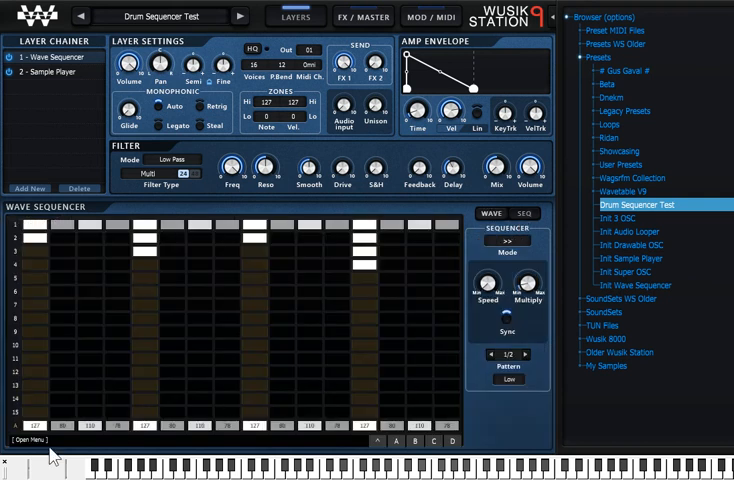
left_click(26, 439)
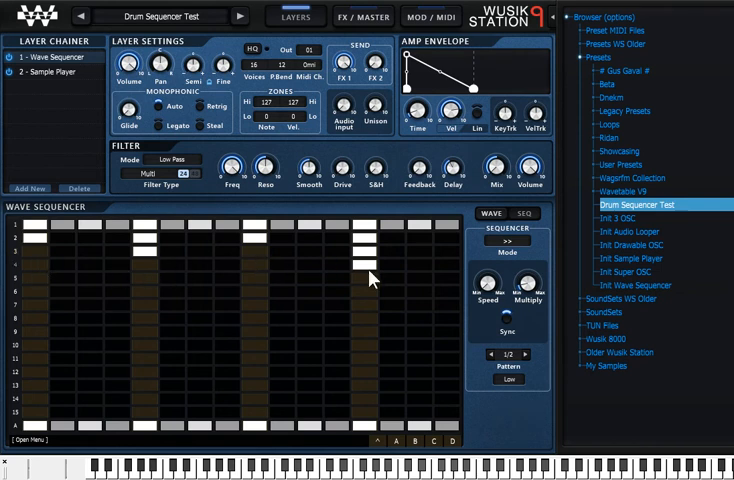
left_click(57, 70)
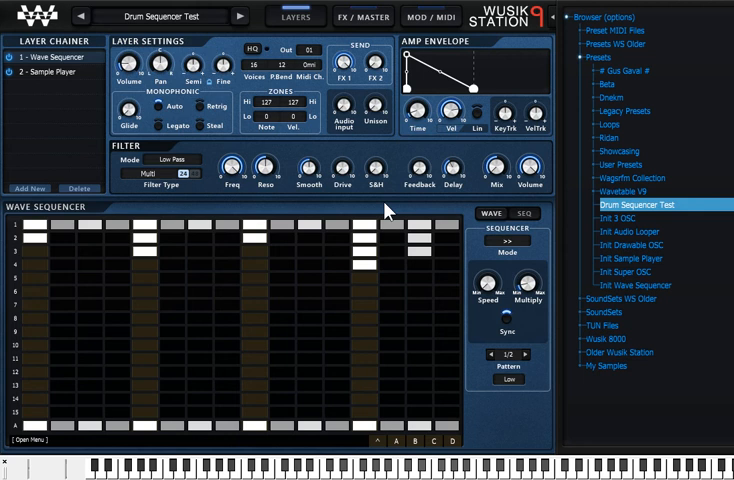
mouse_move(290, 298)
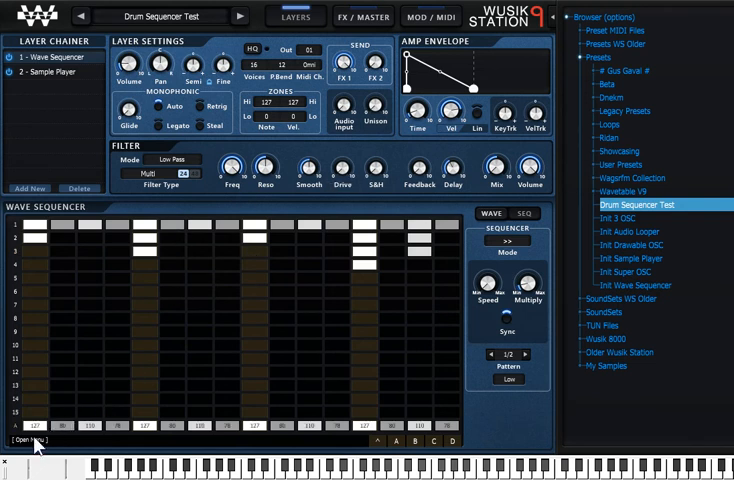
Step: Clear the step-15 hits on rows 2 and 3 and show the Ak-02.wav snare waveform
left_click(30, 439)
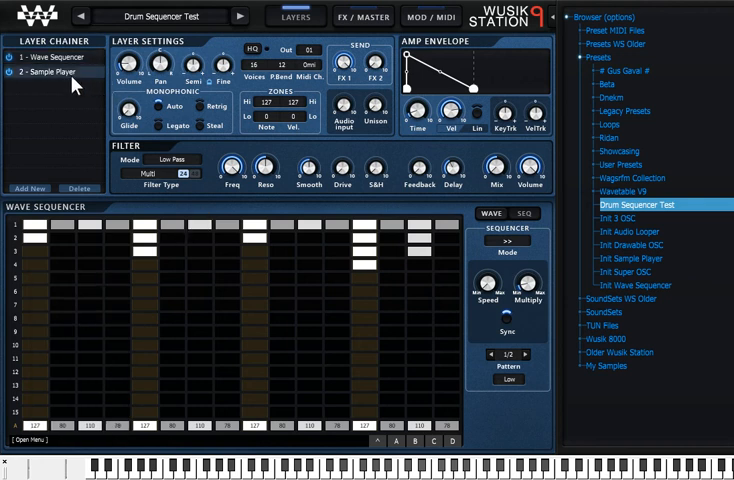
left_click(55, 73)
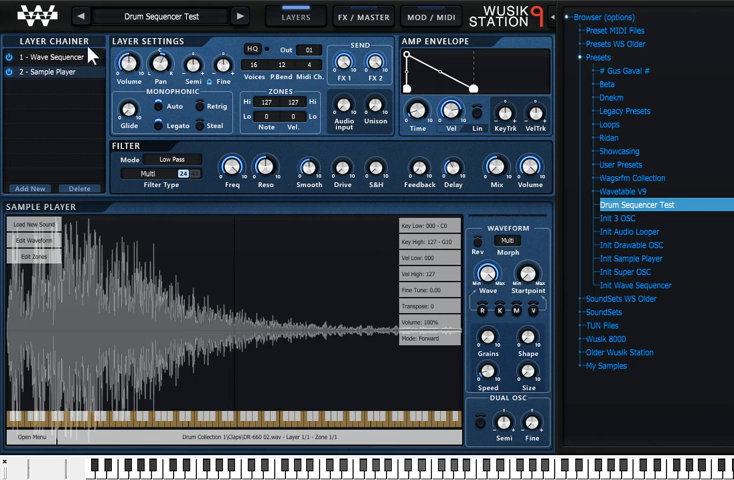
left_click(56, 57)
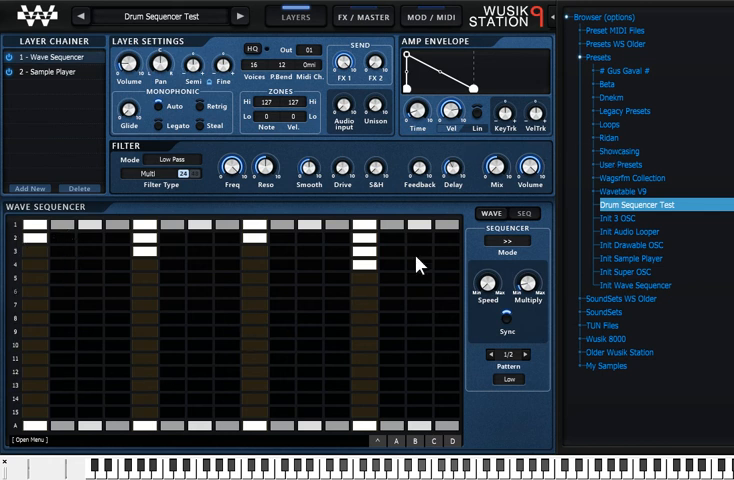
left_click(490, 213)
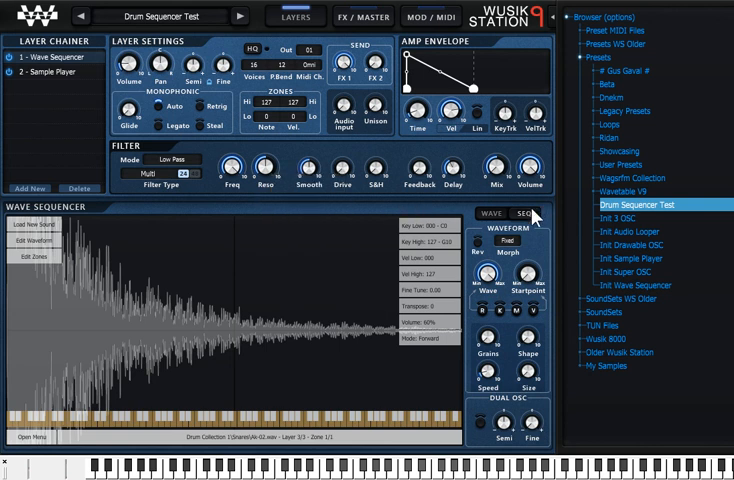
Step: Add a row-5 hit at step 9 and reduce the drum pattern to 2 Variations
left_click(523, 213)
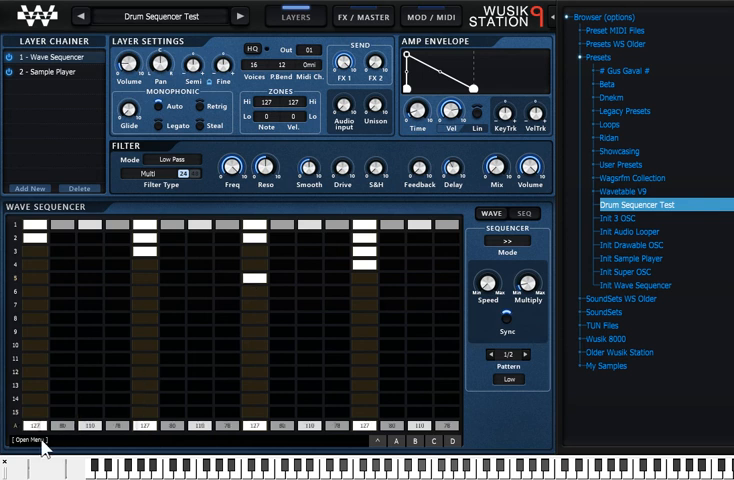
left_click(25, 435)
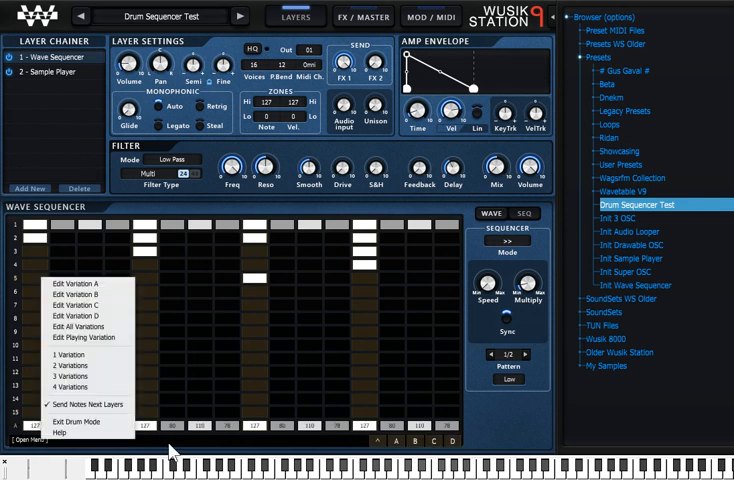
mouse_move(80, 306)
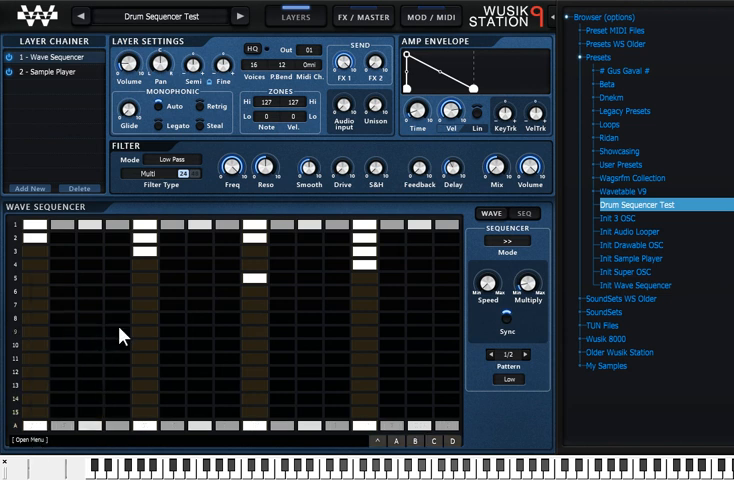
left_click(30, 439)
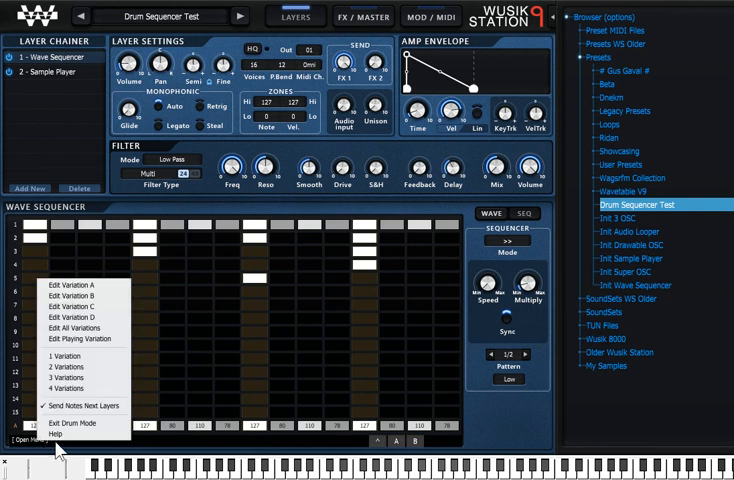
mouse_move(60, 439)
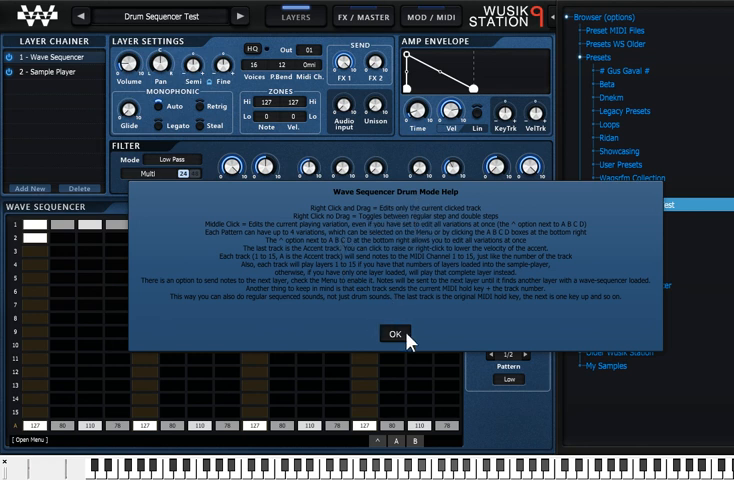
left_click(398, 332)
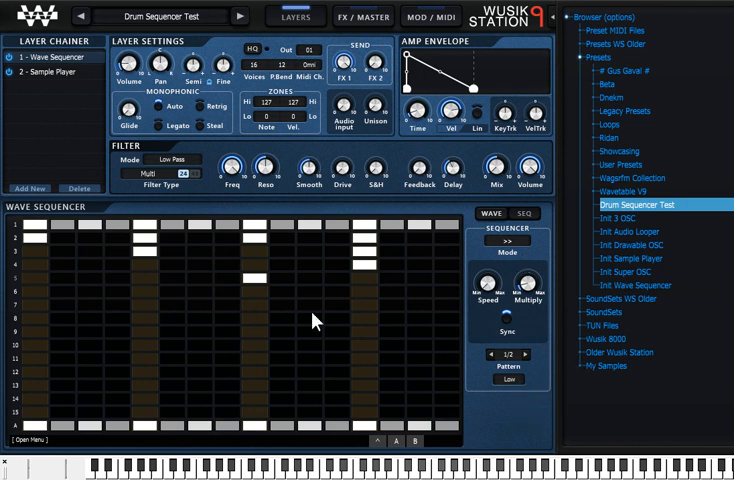
mouse_move(588, 183)
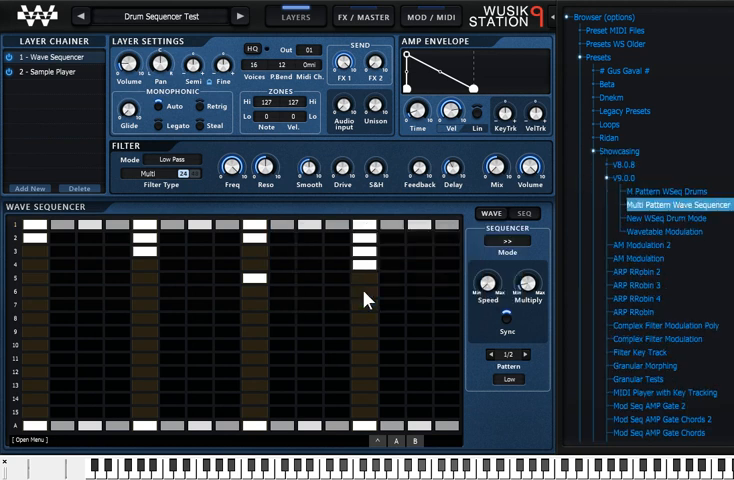
Step: Select New WSeq Drum Mode under Showcasing > V9.0.0 in the browser
left_click(651, 227)
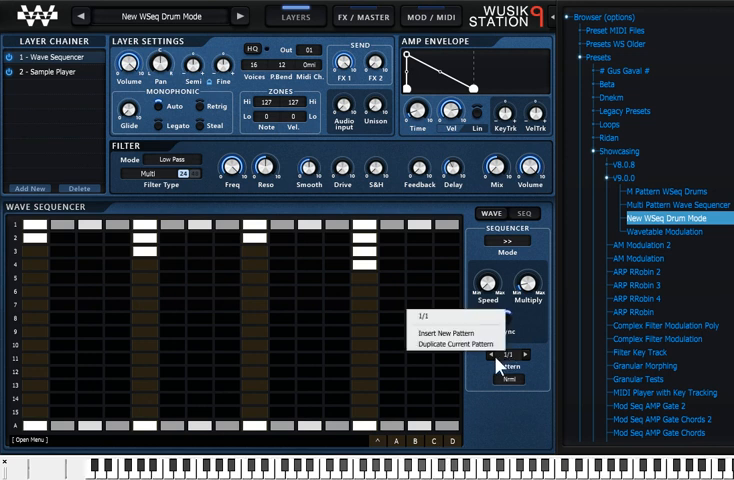
Step: Duplicate the current pattern into a second pattern and add step-15 hits on rows 2 and 3
left_click(454, 345)
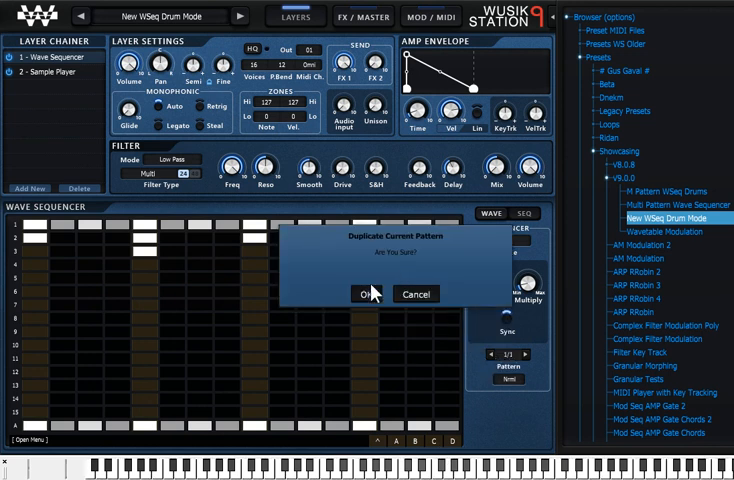
left_click(368, 294)
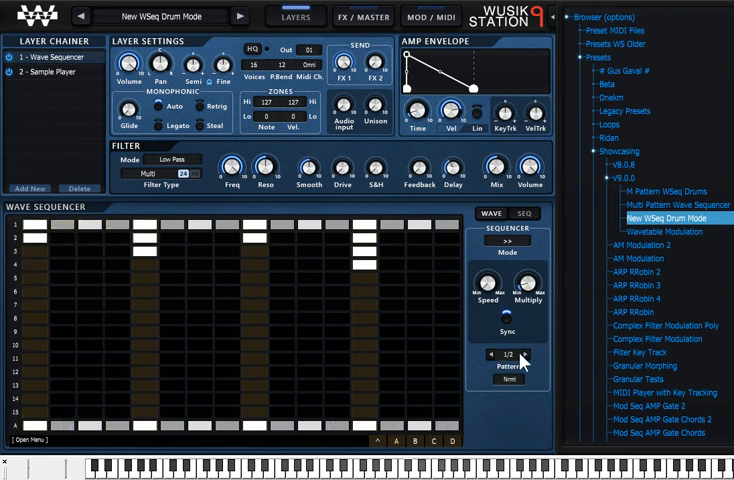
left_click(524, 354)
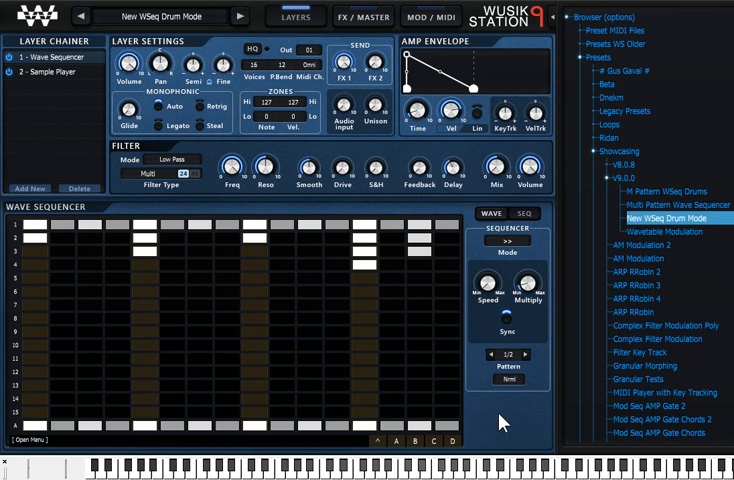
mouse_move(400, 170)
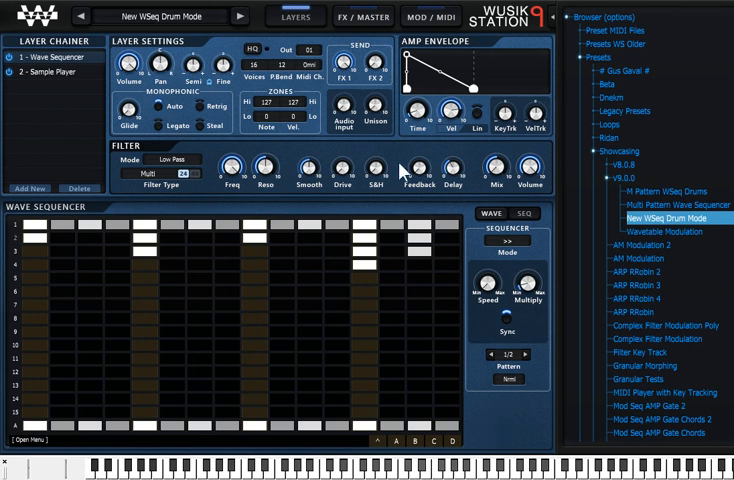